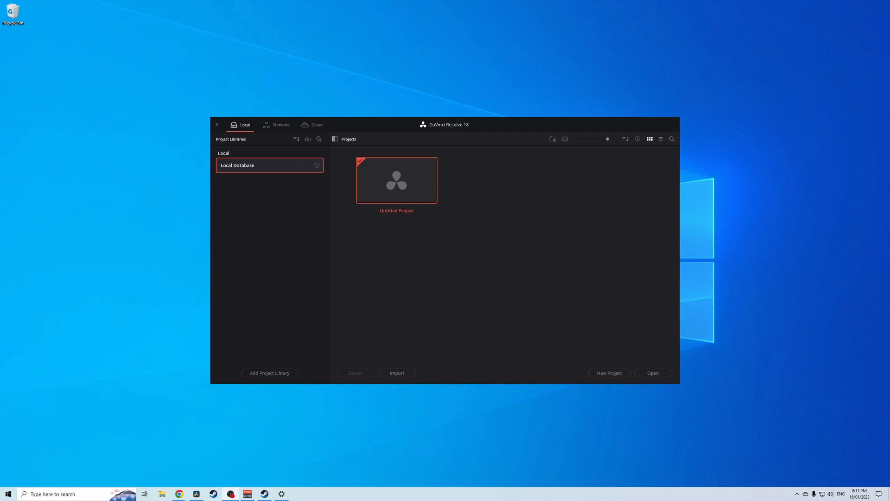
{"action": "mouse_move", "coordinate": [484, 225]}
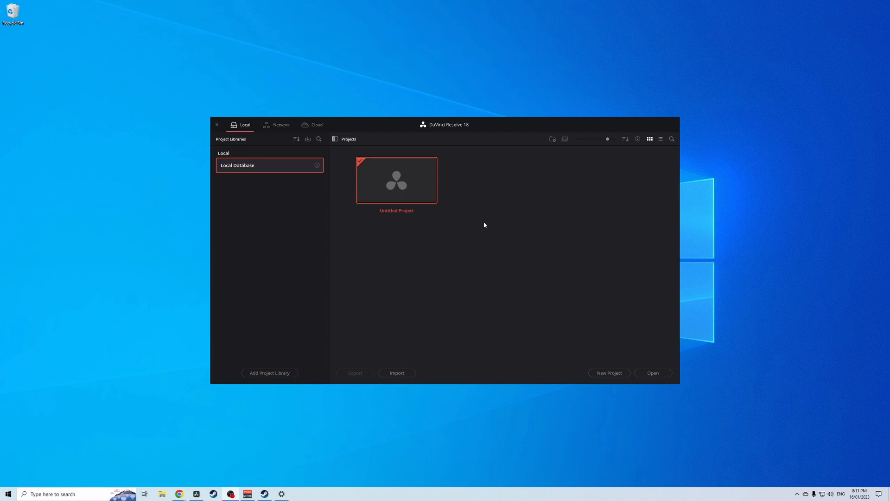
{"action": "mouse_move", "coordinate": [409, 177]}
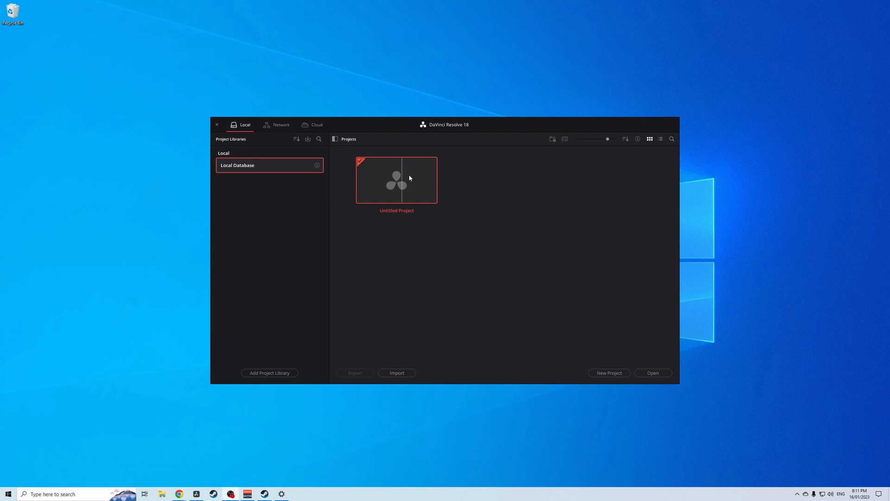
{"action": "mouse_move", "coordinate": [463, 225]}
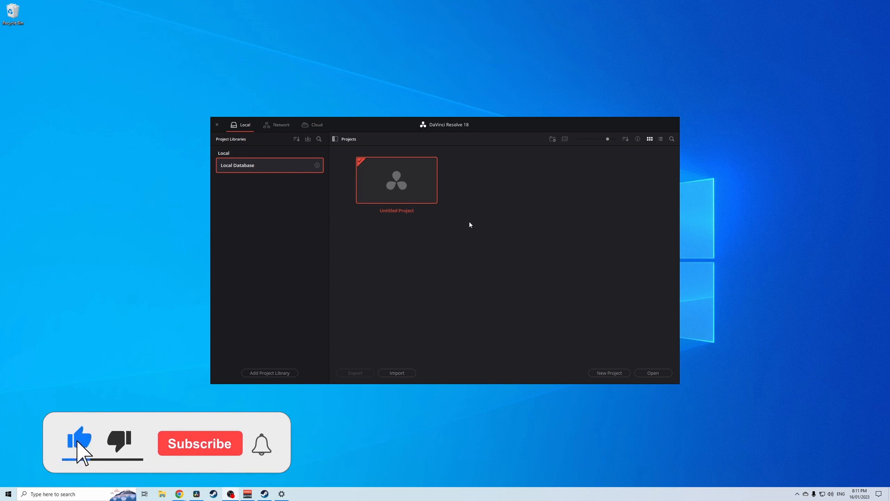
Step: Collapse the Project Libraries sidebar so only Untitled Project is listed
{"action": "left_click", "coordinate": [200, 443]}
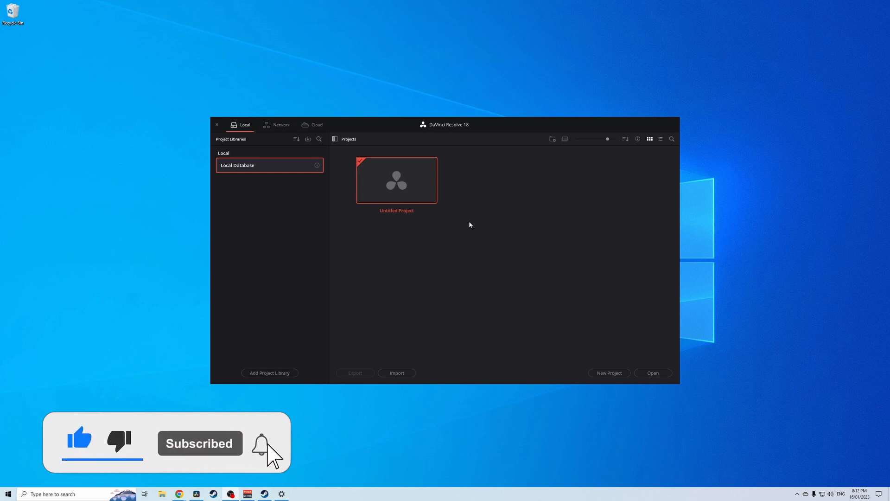
{"action": "mouse_move", "coordinate": [425, 253]}
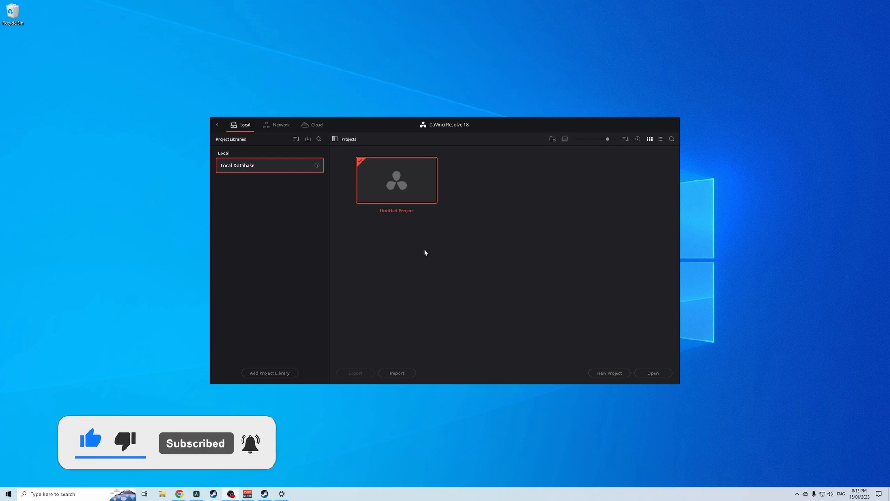
{"action": "left_click", "coordinate": [334, 139]}
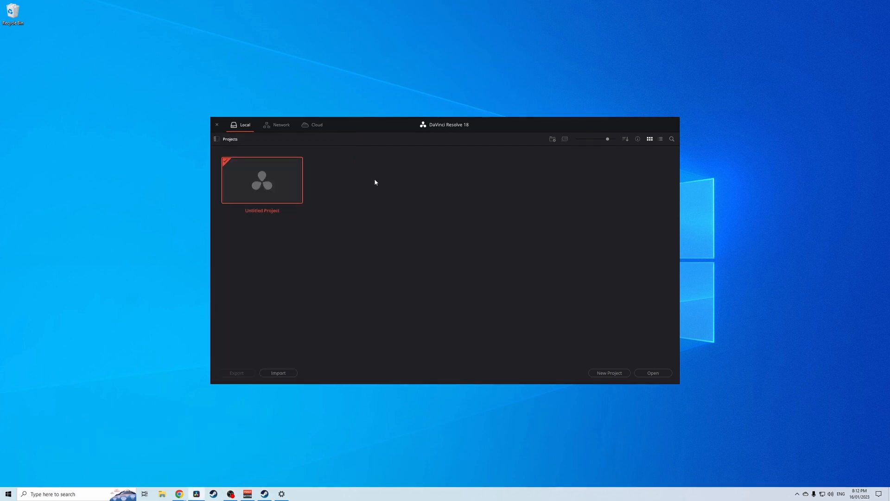
{"action": "mouse_move", "coordinate": [455, 207]}
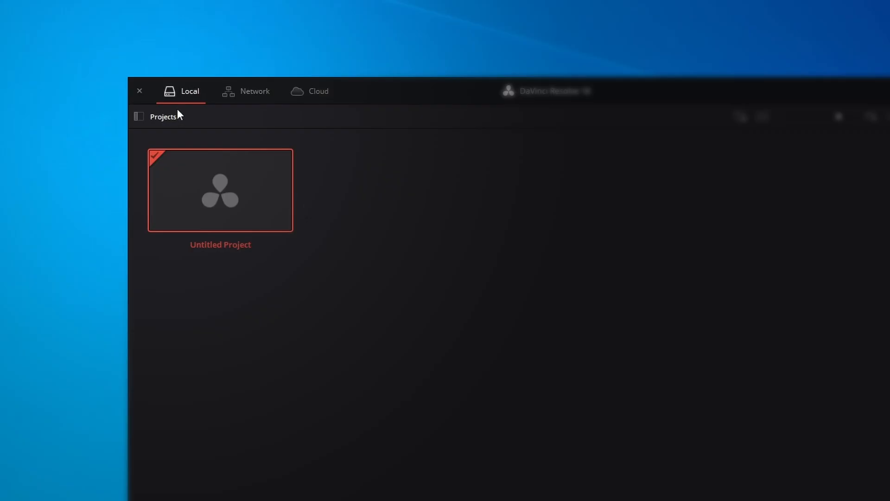
Step: Reopen the Project Libraries panel beside the Untitled Project listing
{"action": "left_click", "coordinate": [139, 116]}
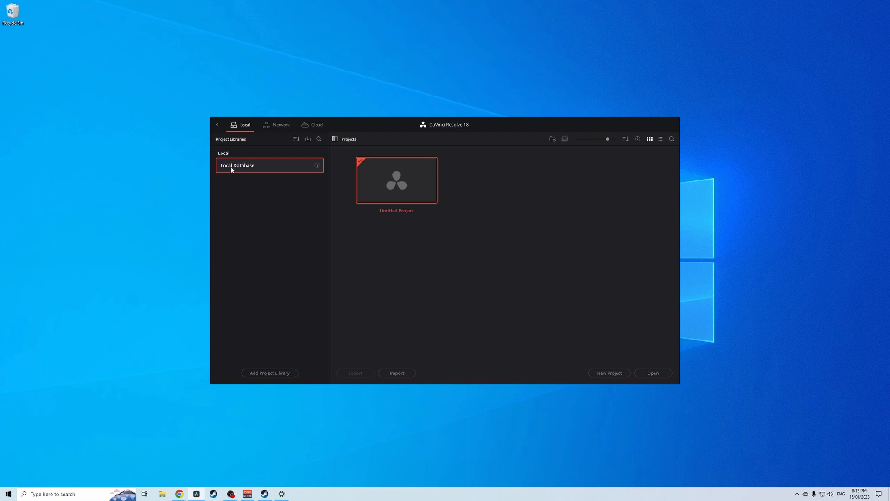
{"action": "mouse_move", "coordinate": [396, 185]}
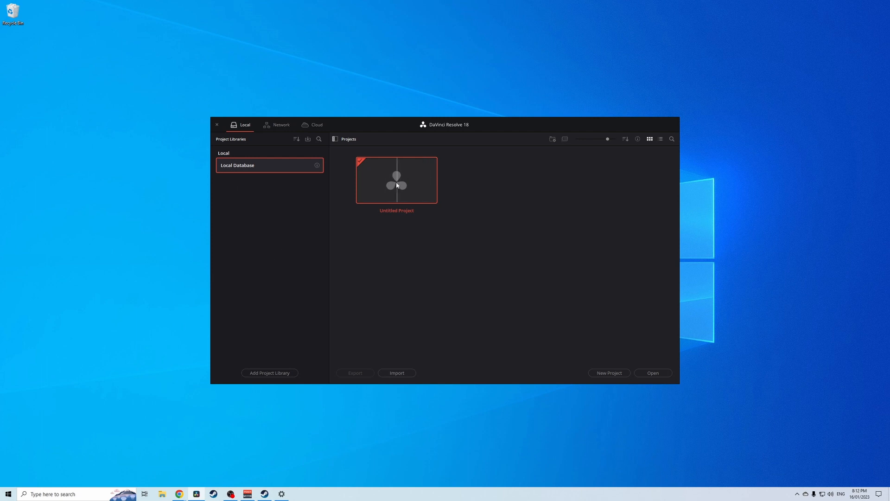
{"action": "mouse_move", "coordinate": [413, 230]}
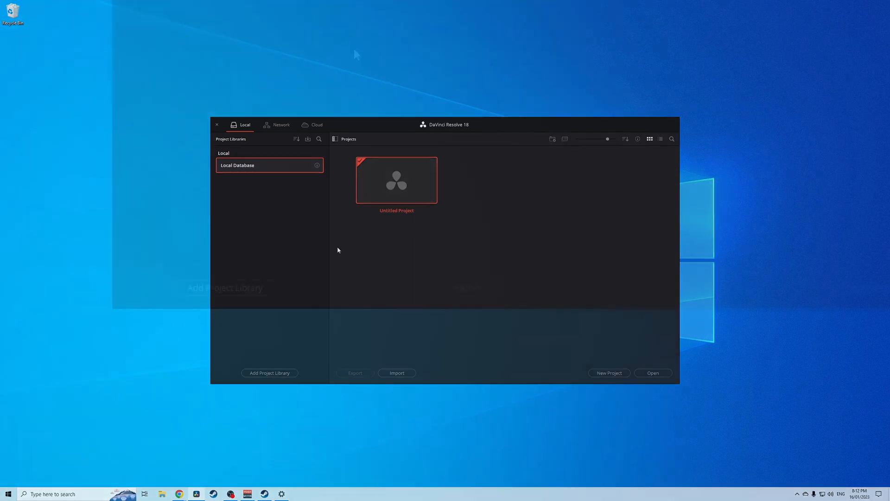
Step: Start a new project library and name it 'subscribe'
{"action": "left_click", "coordinate": [269, 373]}
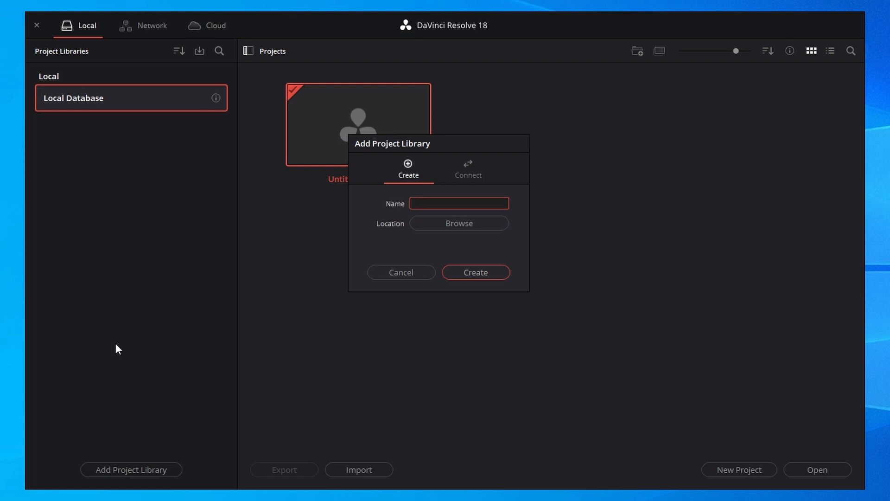
{"action": "type", "text": "subscribe"}
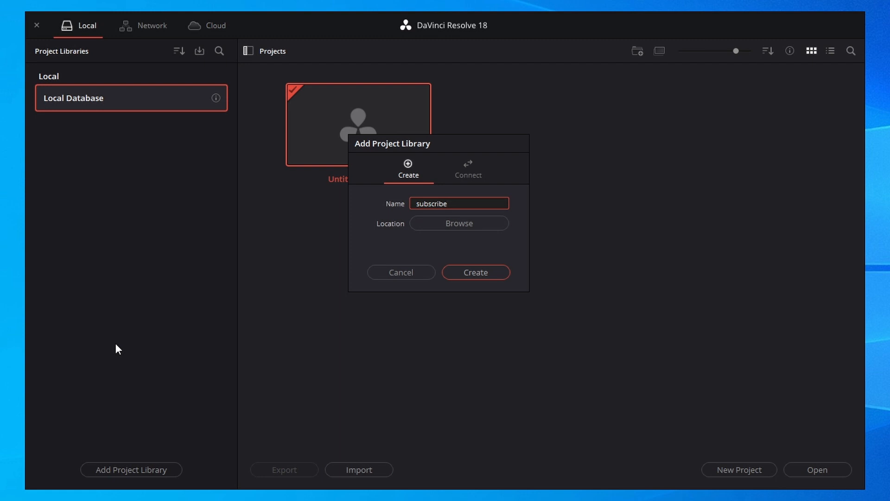
{"action": "mouse_move", "coordinate": [171, 350]}
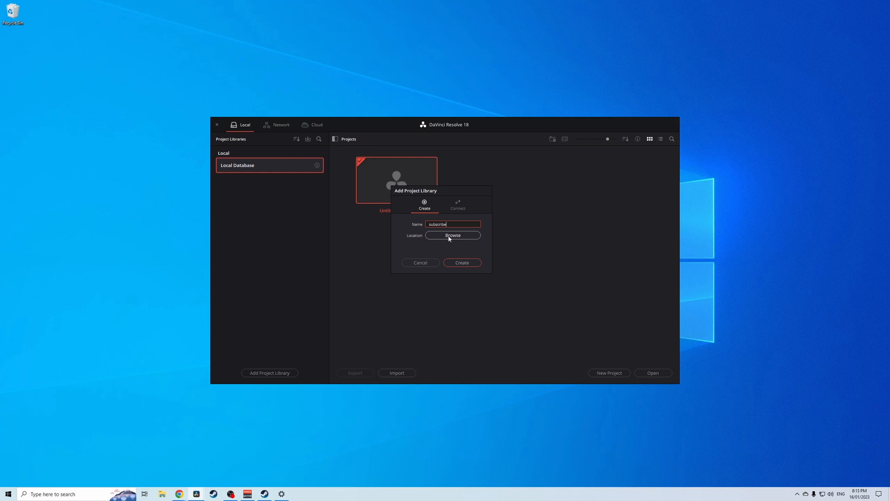
Step: Create a Projects folder on drive A011 (F:) and use it as the library location
{"action": "left_click", "coordinate": [452, 235]}
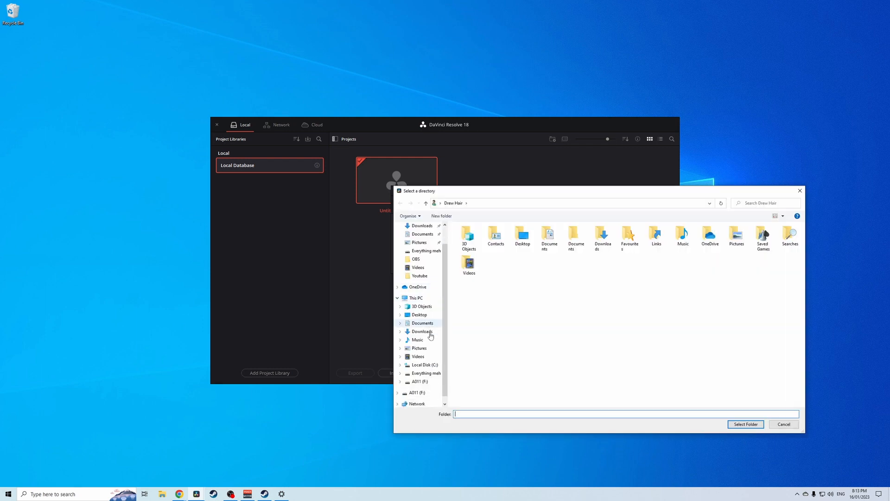
{"action": "left_click", "coordinate": [417, 381]}
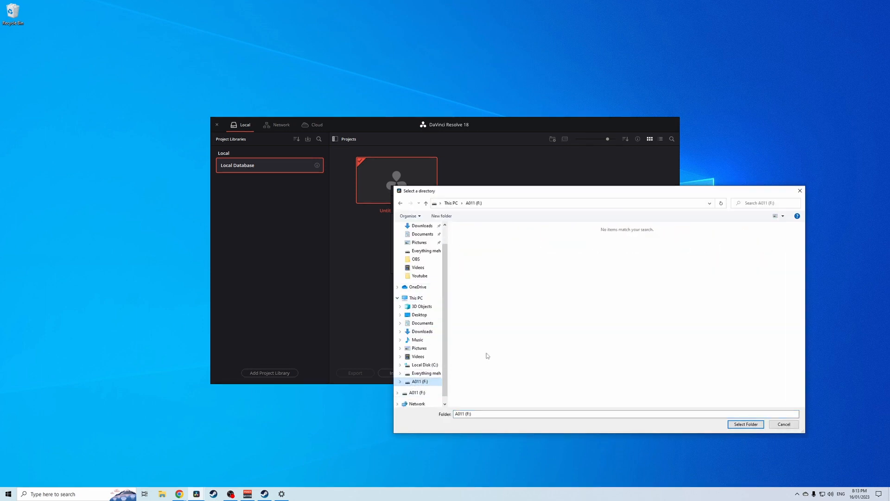
{"action": "right_click", "coordinate": [487, 356]}
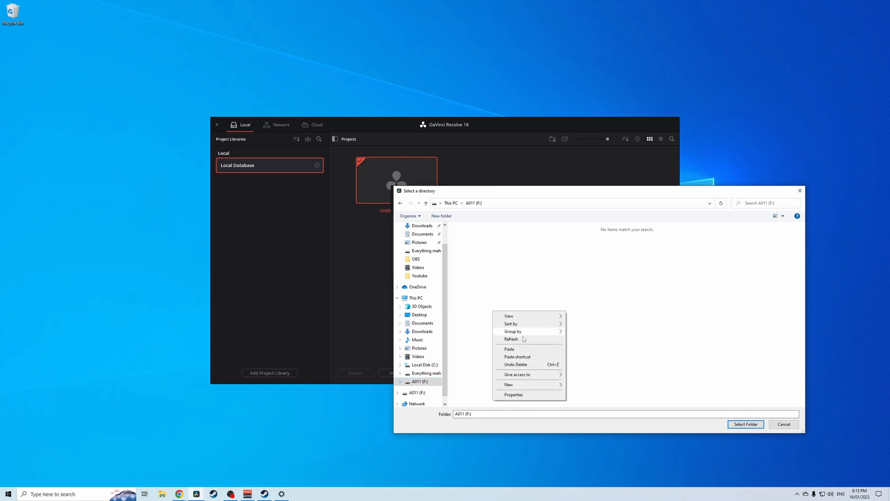
{"action": "left_click", "coordinate": [509, 384]}
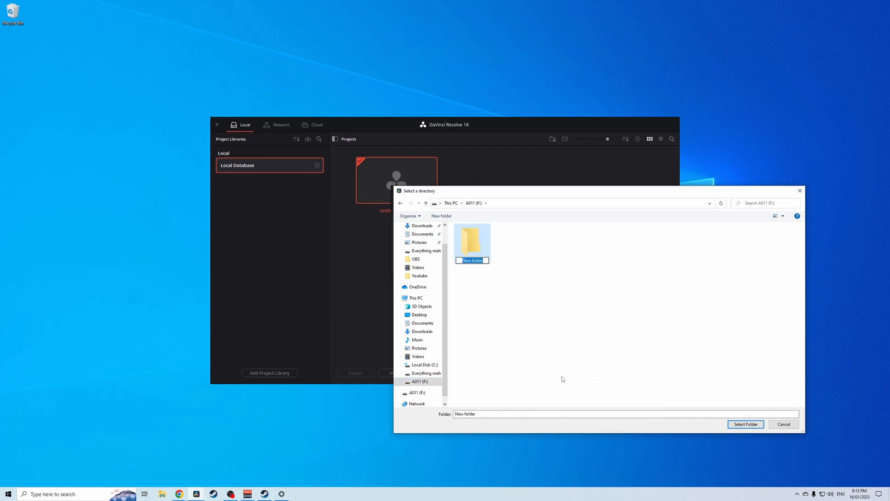
{"action": "type", "text": "Projects"}
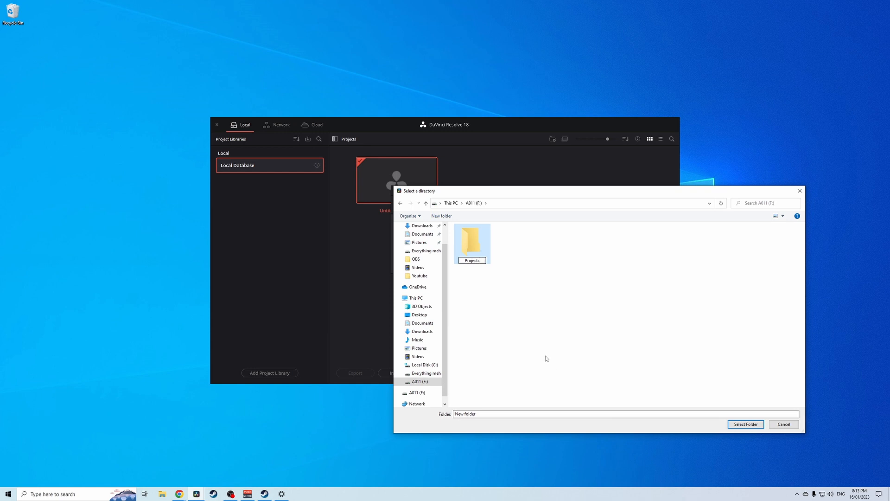
{"action": "left_click", "coordinate": [534, 329]}
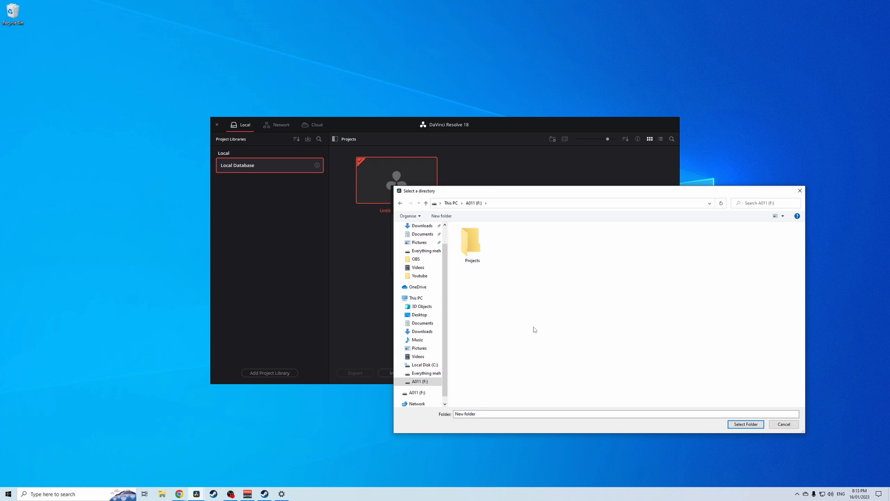
{"action": "mouse_move", "coordinate": [510, 335]}
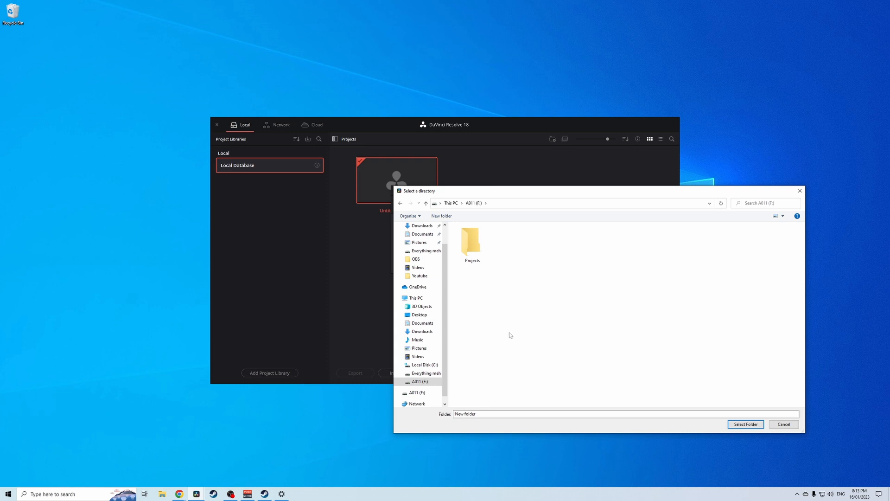
{"action": "left_click", "coordinate": [472, 241]}
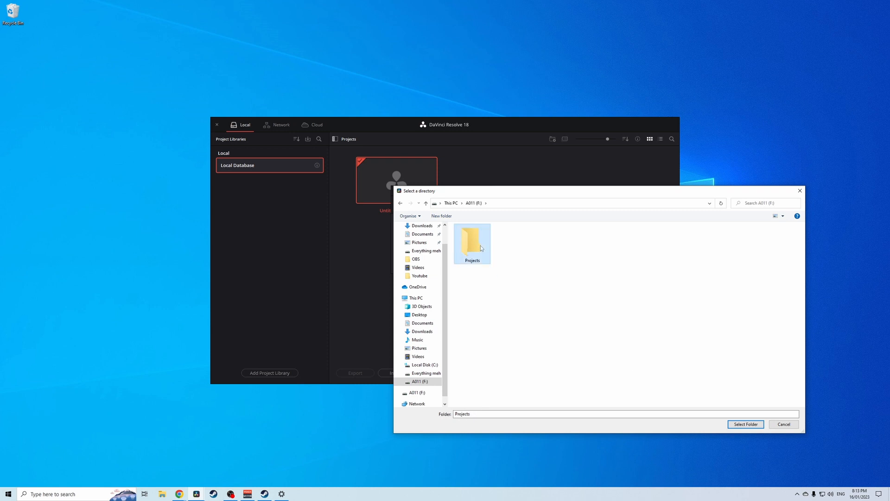
{"action": "left_click", "coordinate": [745, 424]}
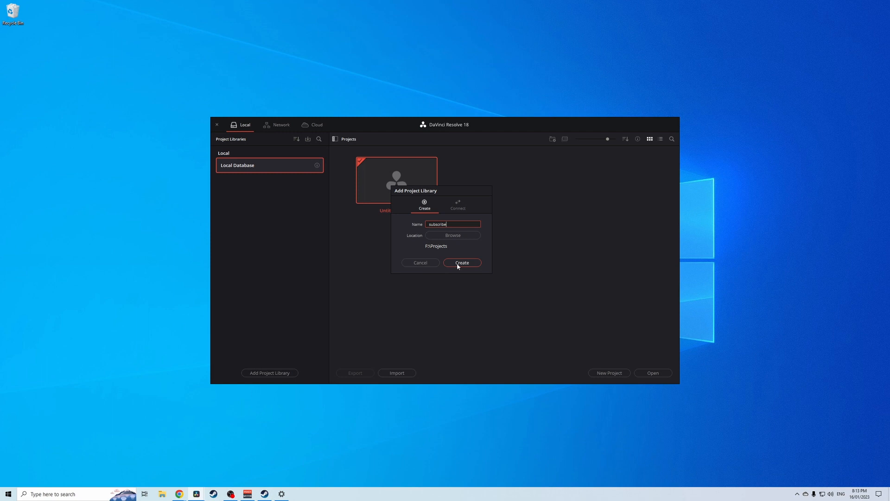
Step: Create the 'subscribe' library, then switch to Local Database and back to subscribe
{"action": "left_click", "coordinate": [462, 262]}
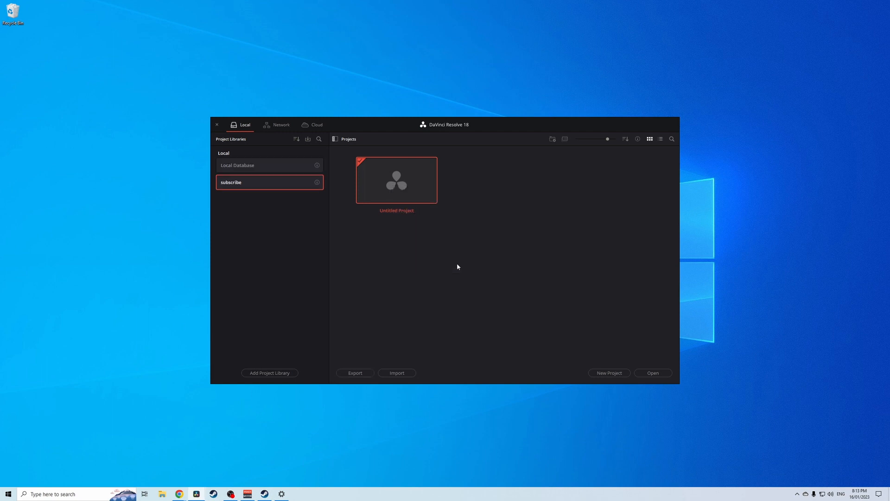
{"action": "mouse_move", "coordinate": [277, 264]}
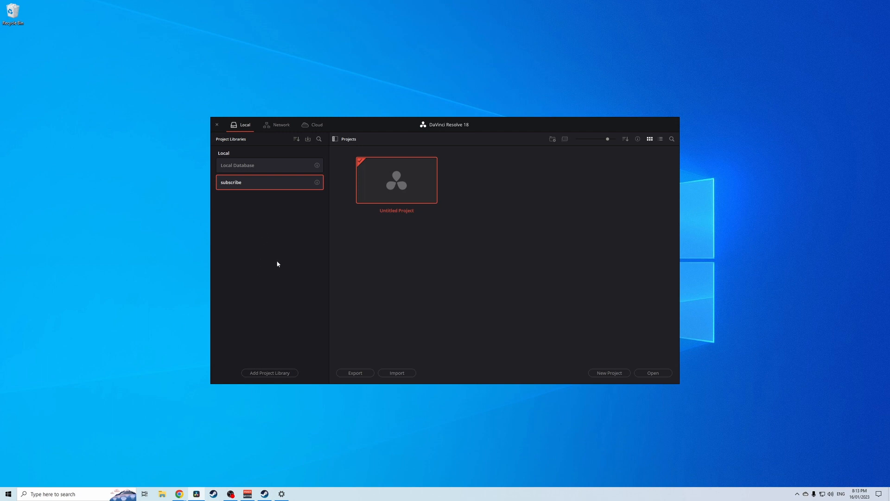
{"action": "left_click", "coordinate": [250, 164]}
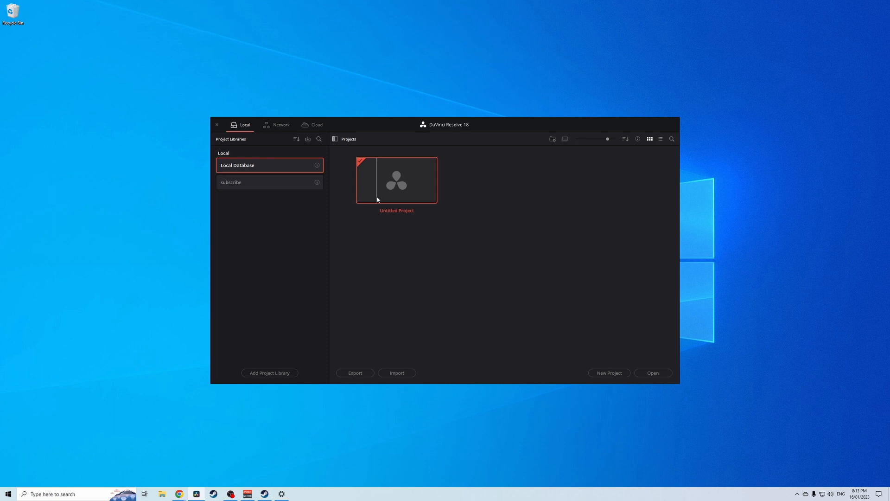
{"action": "left_click", "coordinate": [269, 181]}
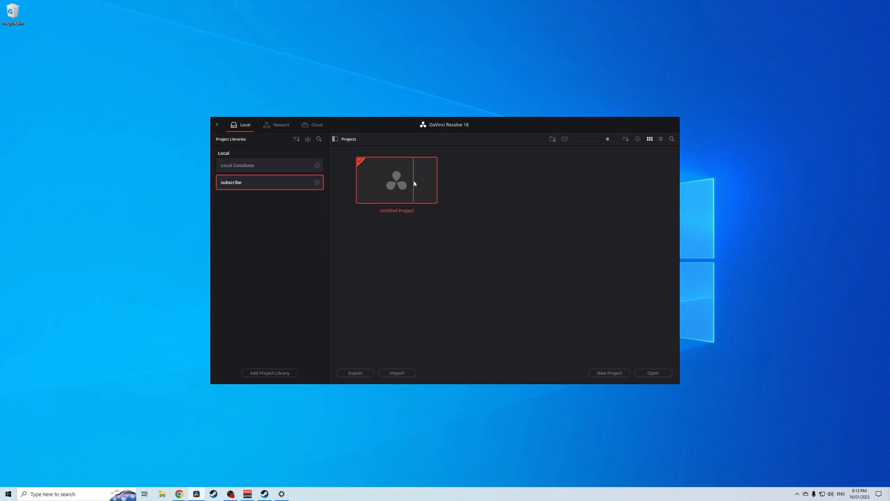
Step: Open Untitled Project and browse Media Storage from the C: drive to the D: drive
{"action": "double_click", "coordinate": [397, 180]}
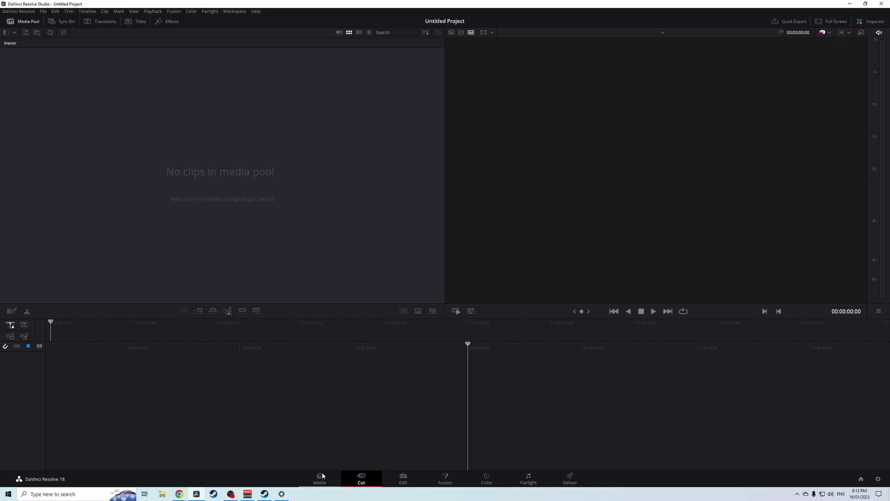
{"action": "left_click", "coordinate": [319, 478]}
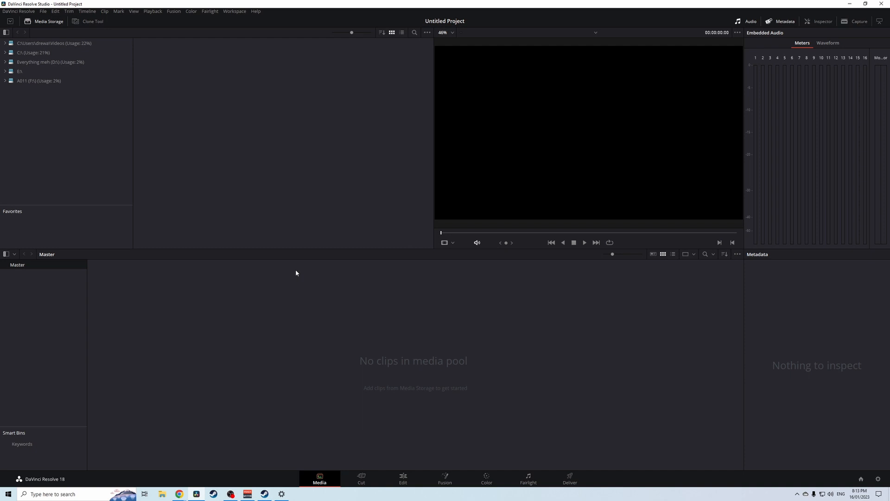
{"action": "mouse_move", "coordinate": [213, 112]}
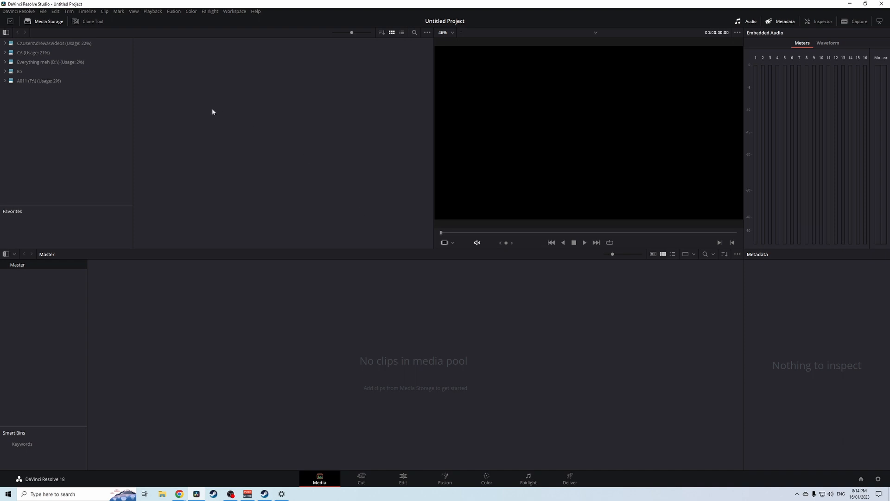
{"action": "mouse_move", "coordinate": [255, 125]}
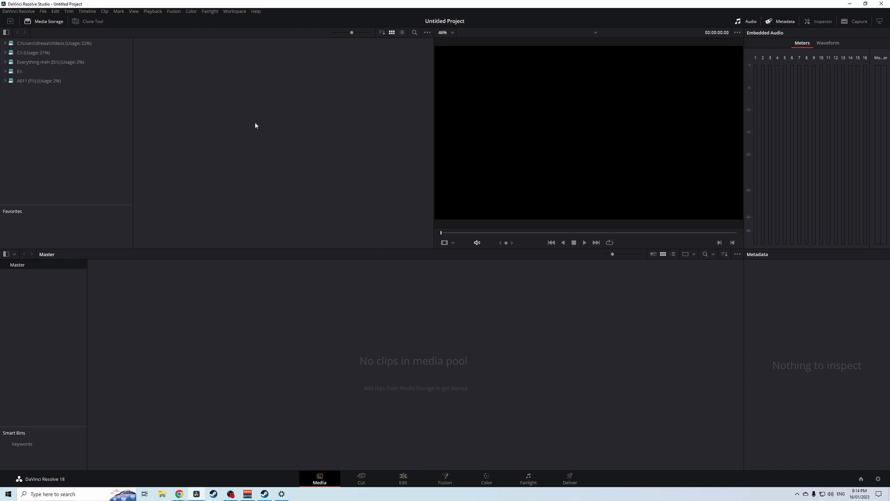
{"action": "mouse_move", "coordinate": [137, 92]}
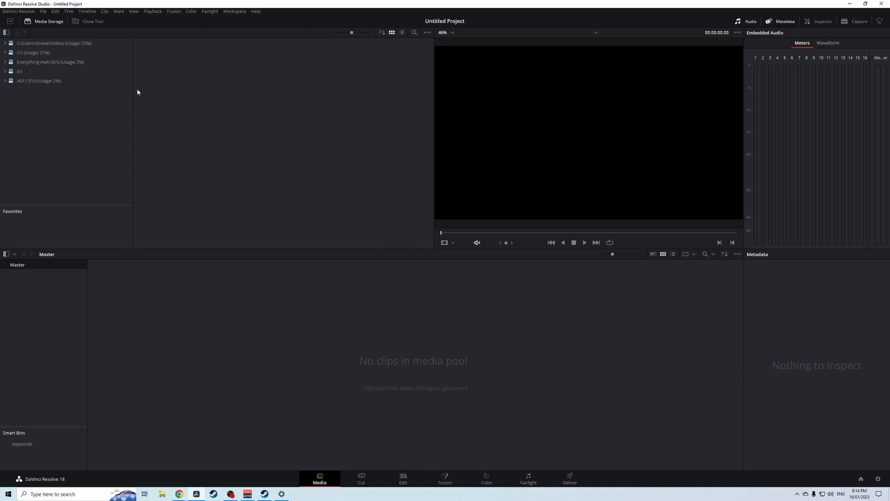
{"action": "left_click", "coordinate": [34, 53]}
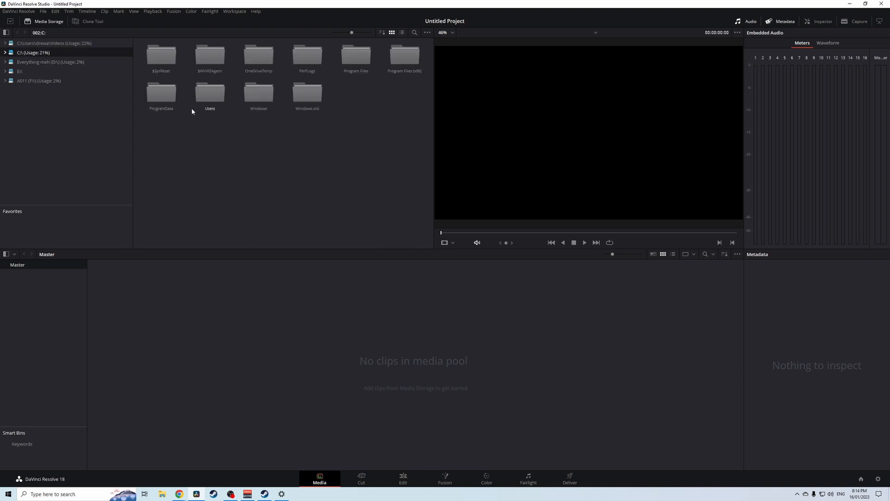
{"action": "mouse_move", "coordinate": [268, 170]}
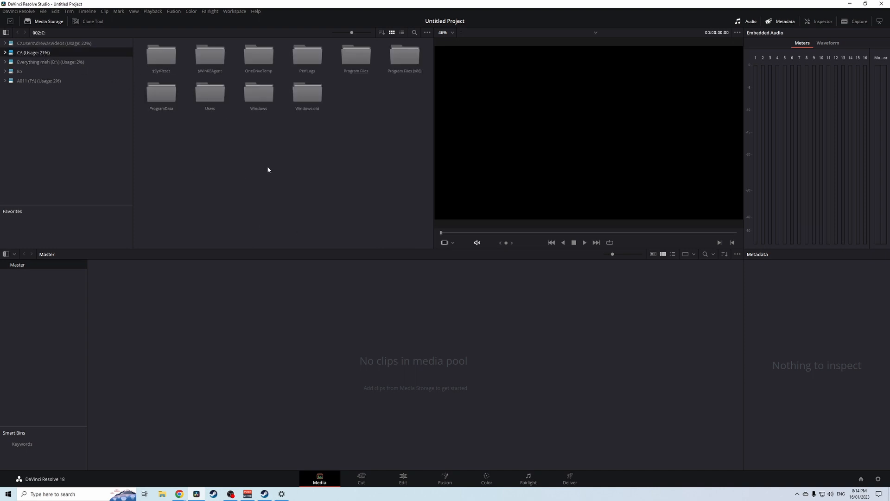
{"action": "left_click", "coordinate": [50, 61]}
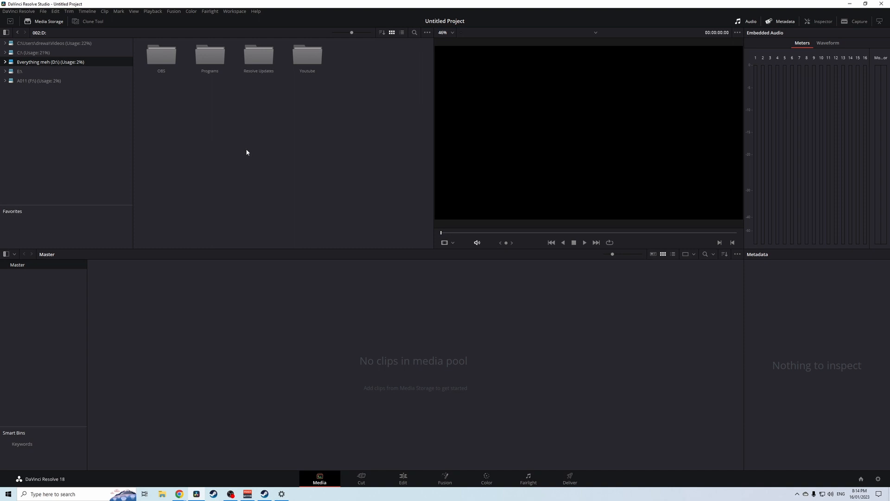
{"action": "mouse_move", "coordinate": [319, 177]}
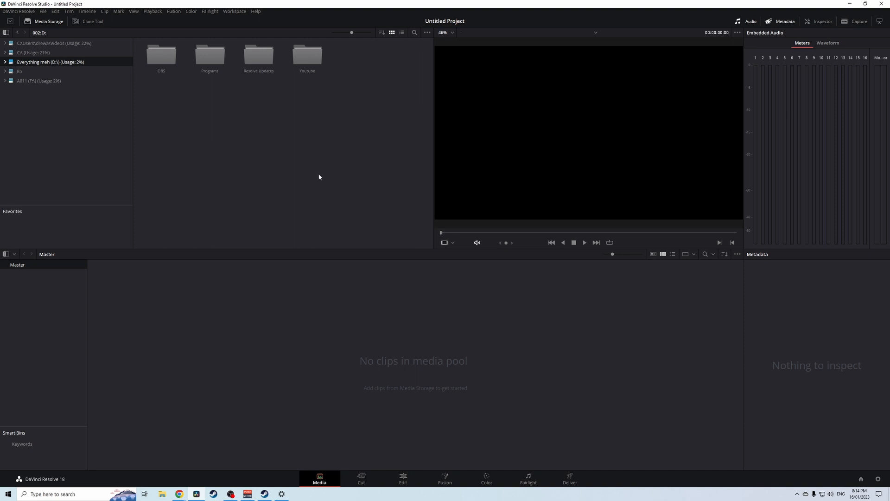
{"action": "mouse_move", "coordinate": [322, 177]}
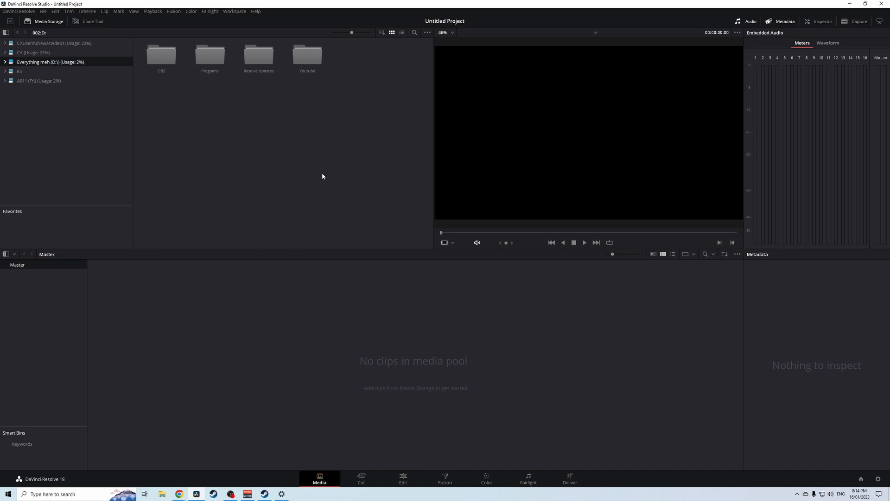
{"action": "mouse_move", "coordinate": [342, 157]}
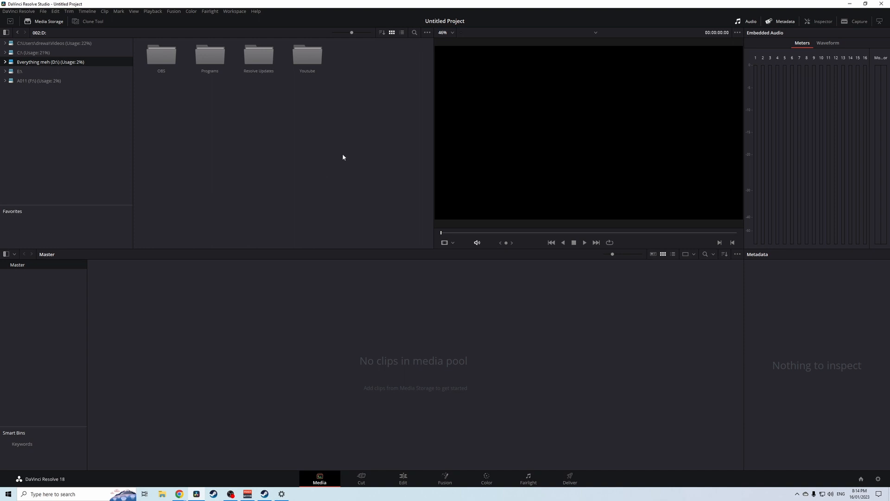
{"action": "mouse_move", "coordinate": [310, 62]}
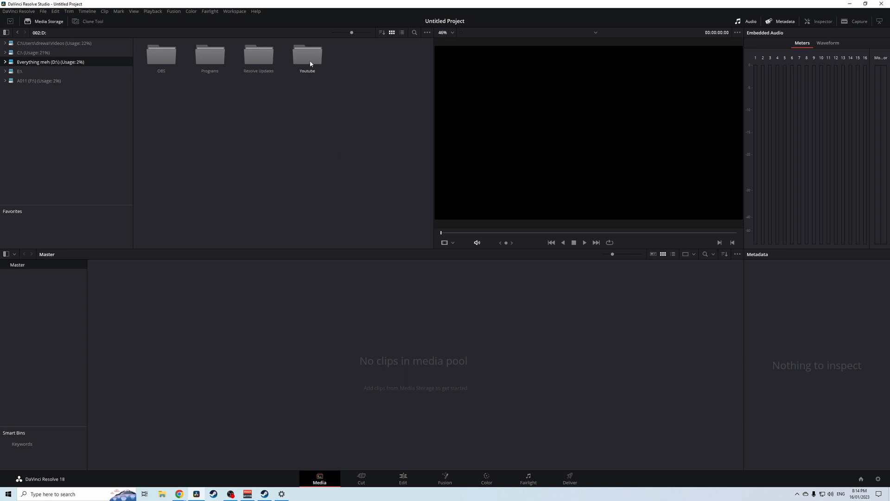
Step: Add clip A011_12010042_C013.mov from Youtube, matching frame rate, and view it on Timeline 1
{"action": "double_click", "coordinate": [307, 56]}
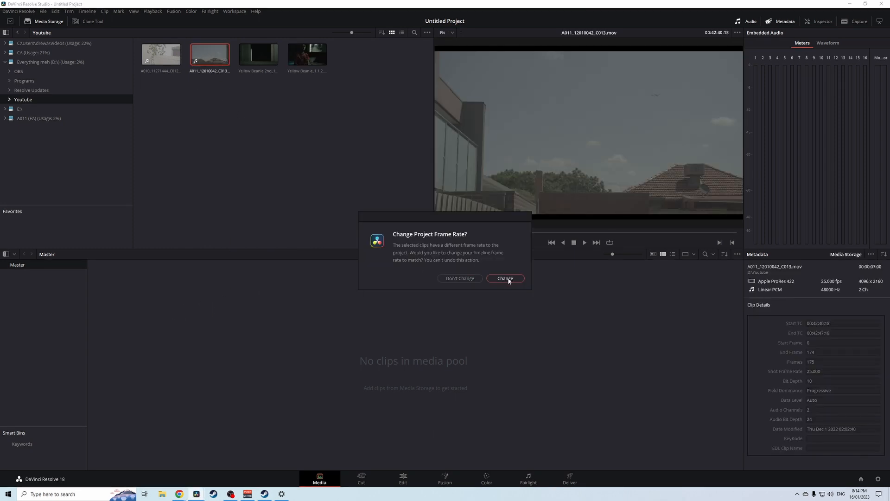
{"action": "left_click", "coordinate": [505, 278]}
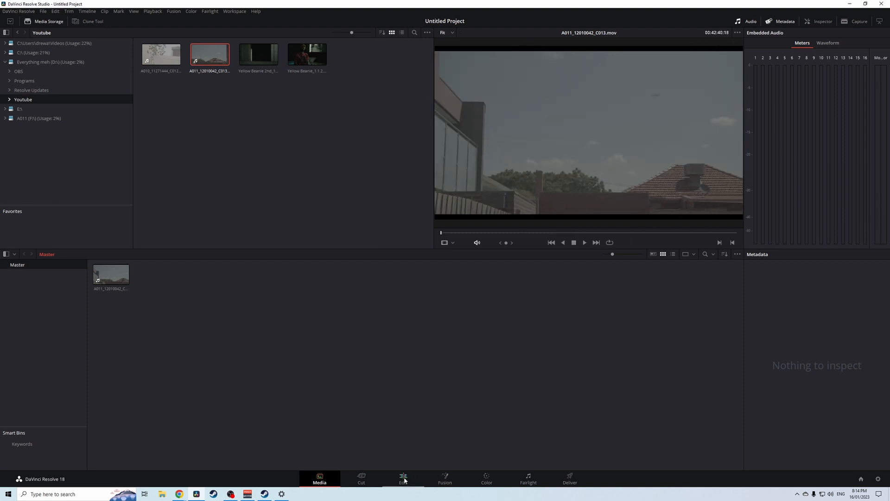
{"action": "left_click", "coordinate": [403, 478]}
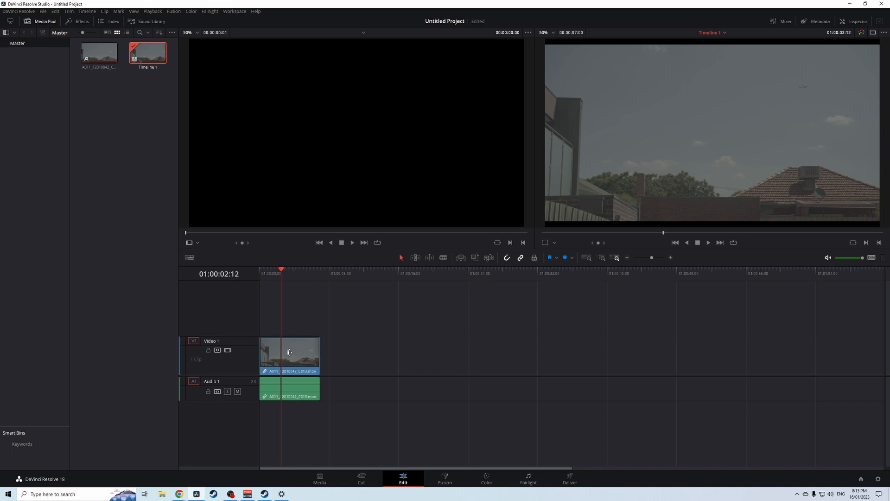
Step: Grade the A011 clip: custom curve, contrast 1.128, gain 1.40, offset 25, saturation 63
{"action": "left_click", "coordinate": [486, 478]}
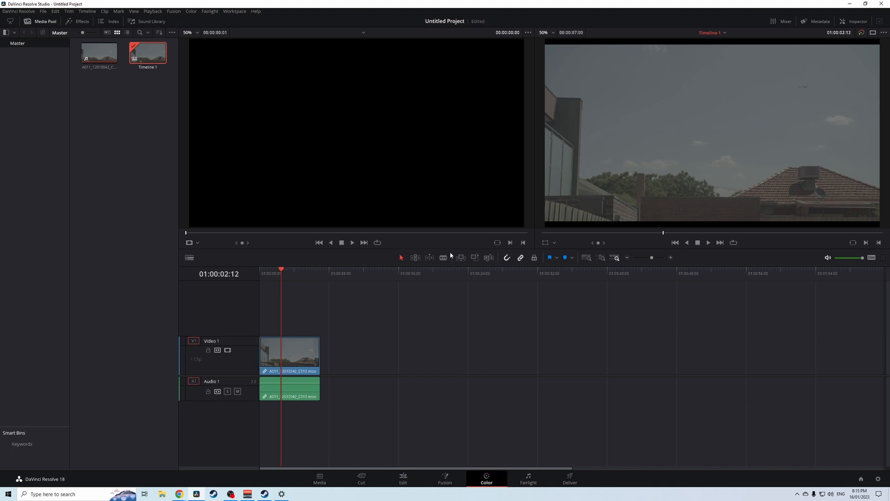
{"action": "left_click", "coordinate": [486, 480]}
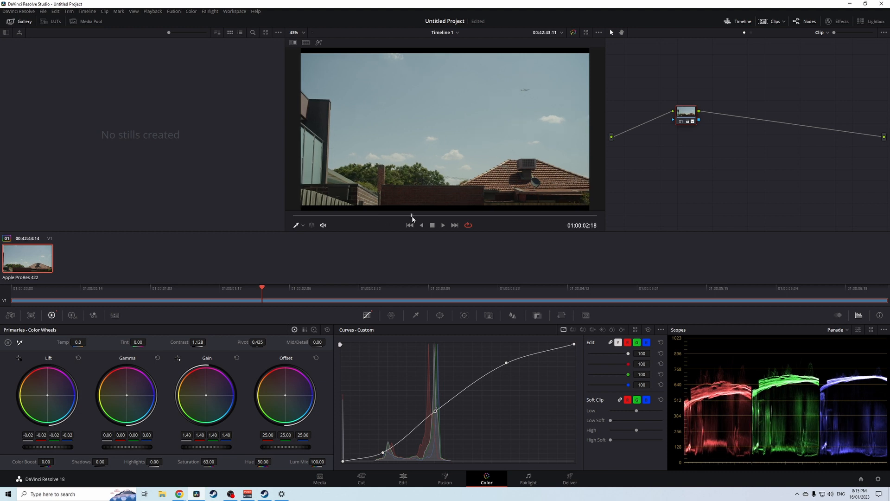
{"action": "left_click", "coordinate": [570, 479]}
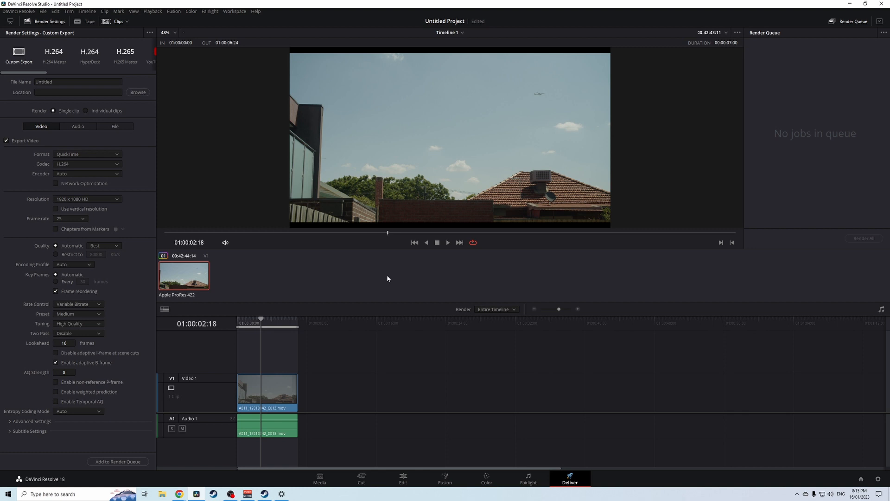
{"action": "mouse_move", "coordinate": [446, 200]}
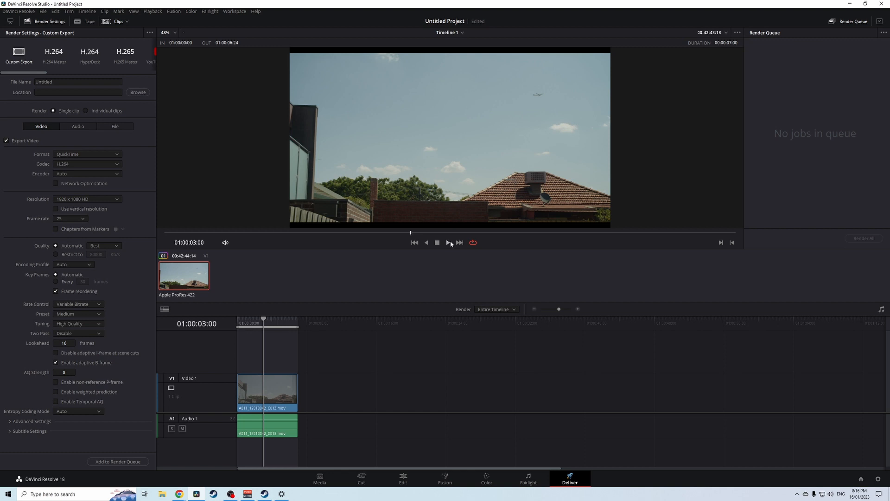
{"action": "mouse_move", "coordinate": [325, 478]}
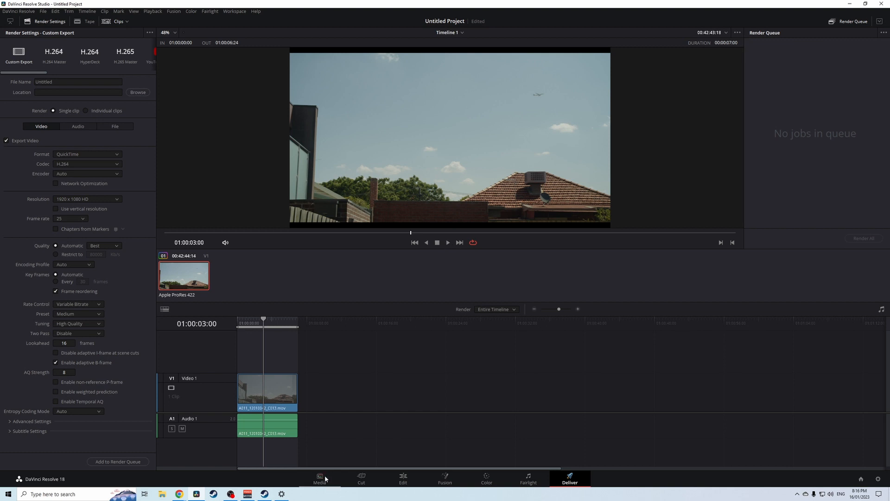
Step: Save the current project as 'Test' from the Media page
{"action": "left_click", "coordinate": [319, 478]}
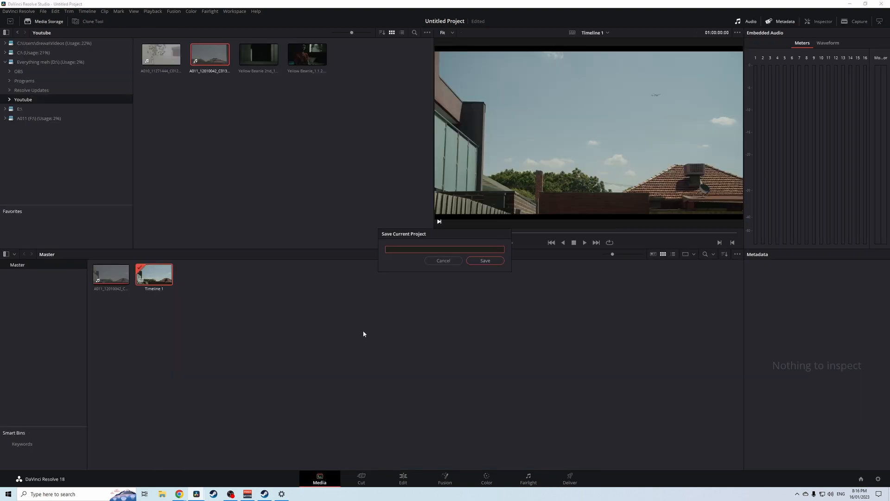
{"action": "type", "text": "Test"}
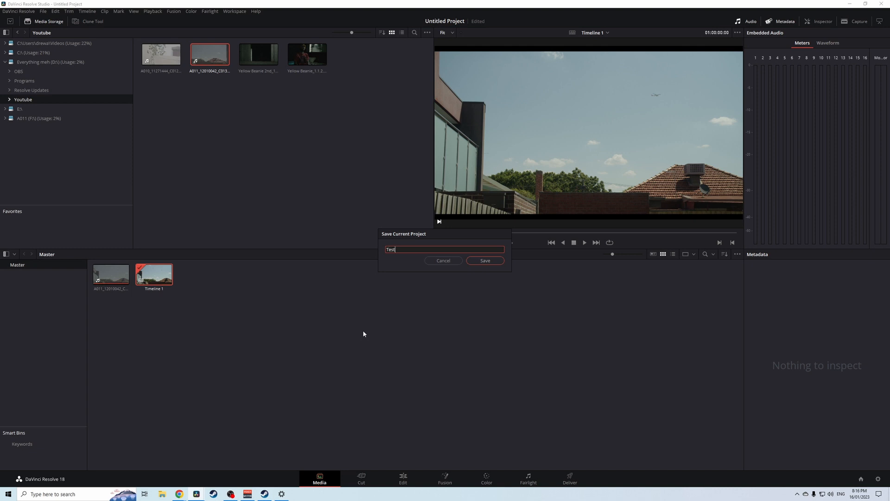
{"action": "left_click", "coordinate": [484, 260]}
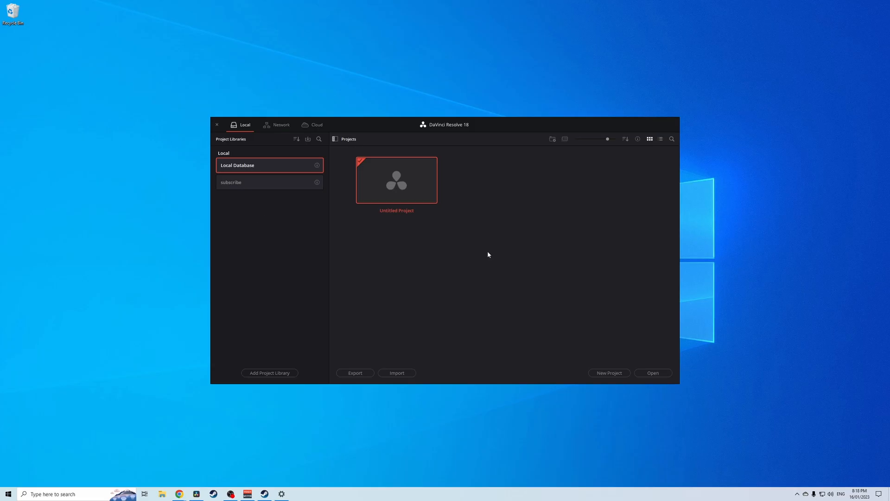
{"action": "mouse_move", "coordinate": [332, 303]}
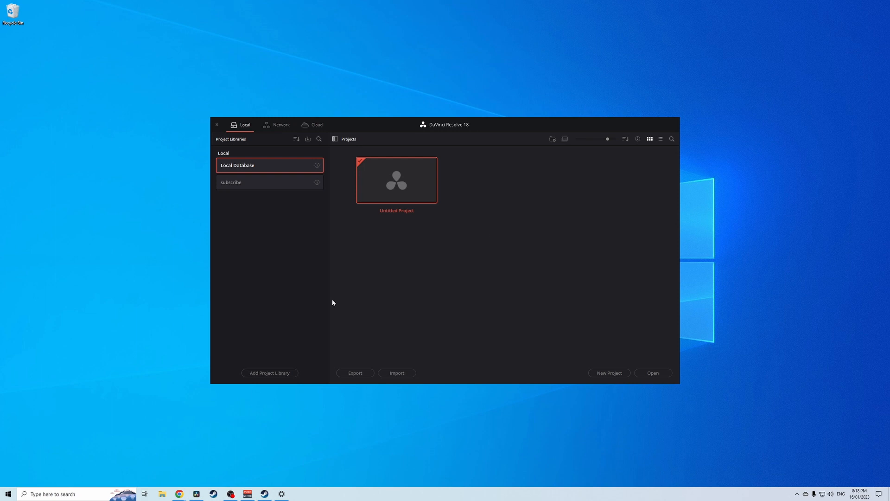
Step: Remove the subscribe library via its right-click menu and confirm Disconnect
{"action": "left_click", "coordinate": [270, 182]}
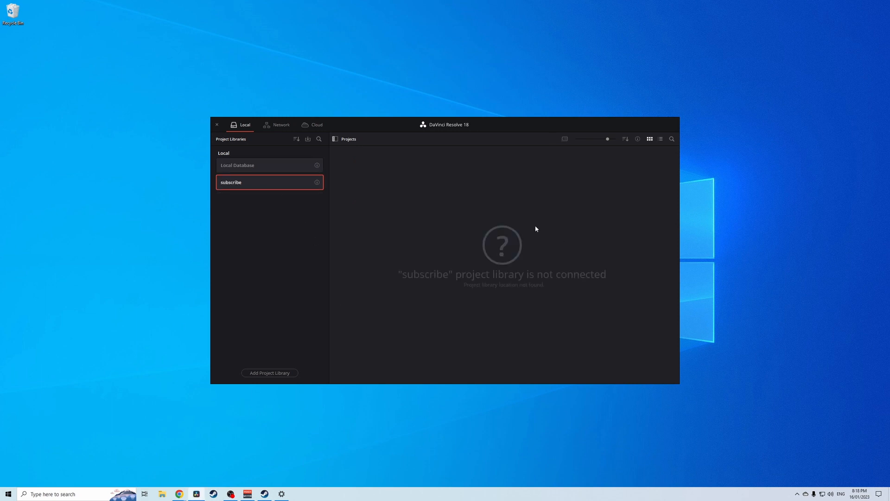
{"action": "mouse_move", "coordinate": [355, 169]}
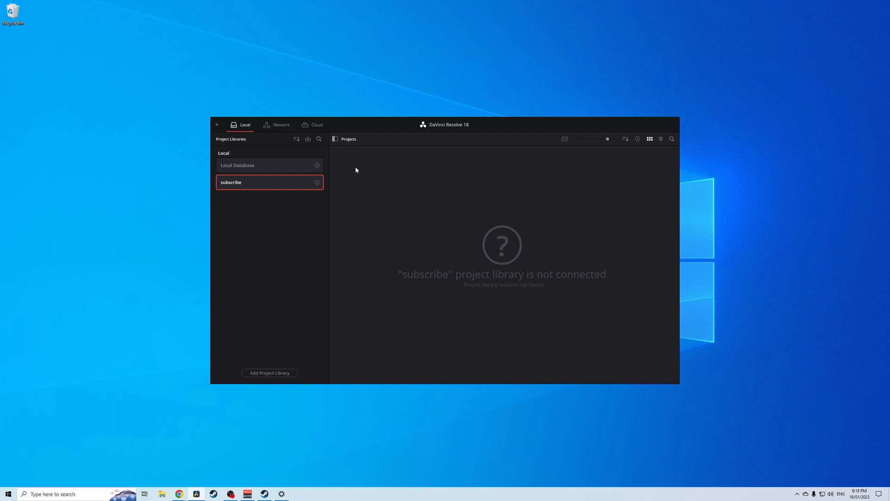
{"action": "mouse_move", "coordinate": [543, 208]}
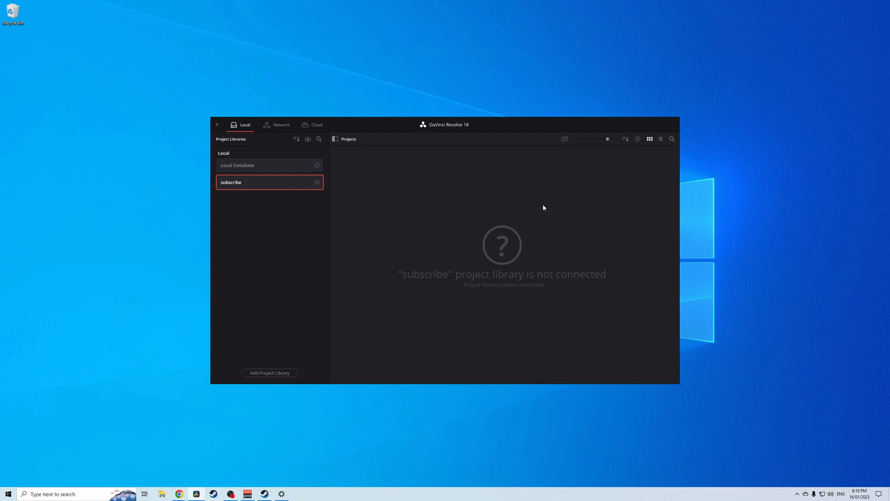
{"action": "mouse_move", "coordinate": [295, 188]}
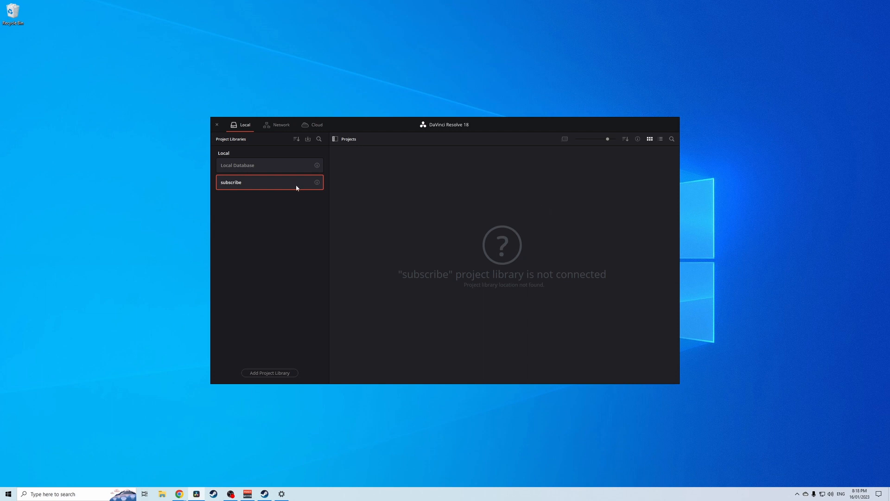
{"action": "right_click", "coordinate": [270, 182]}
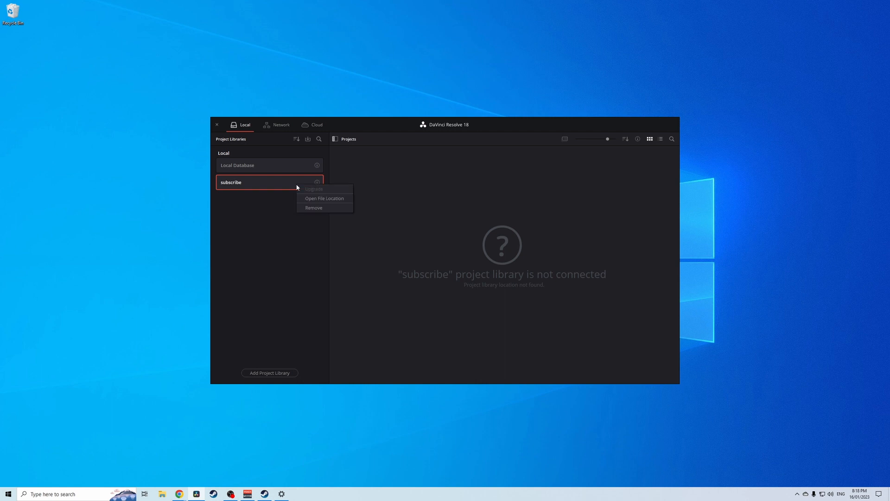
{"action": "mouse_move", "coordinate": [321, 208]}
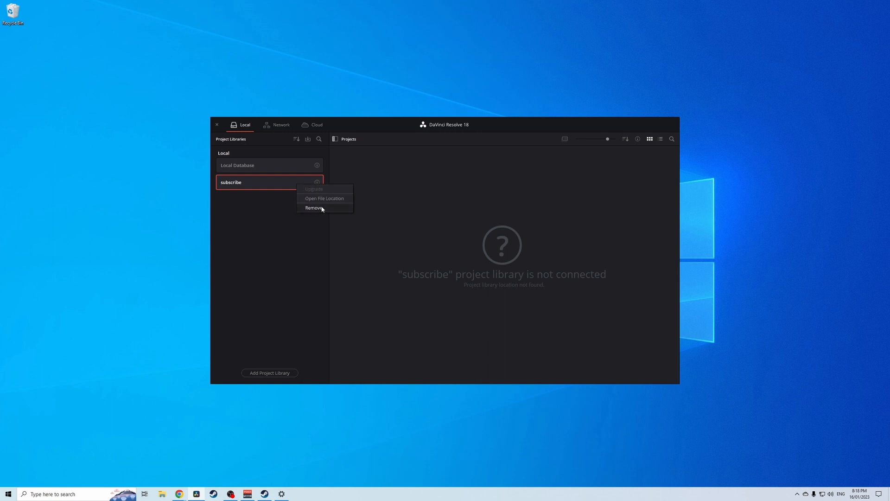
{"action": "left_click", "coordinate": [313, 208]}
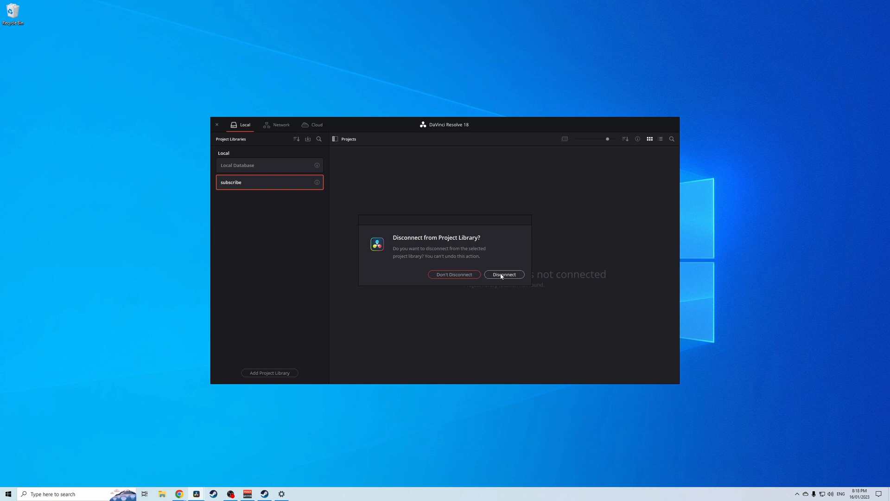
{"action": "left_click", "coordinate": [503, 274]}
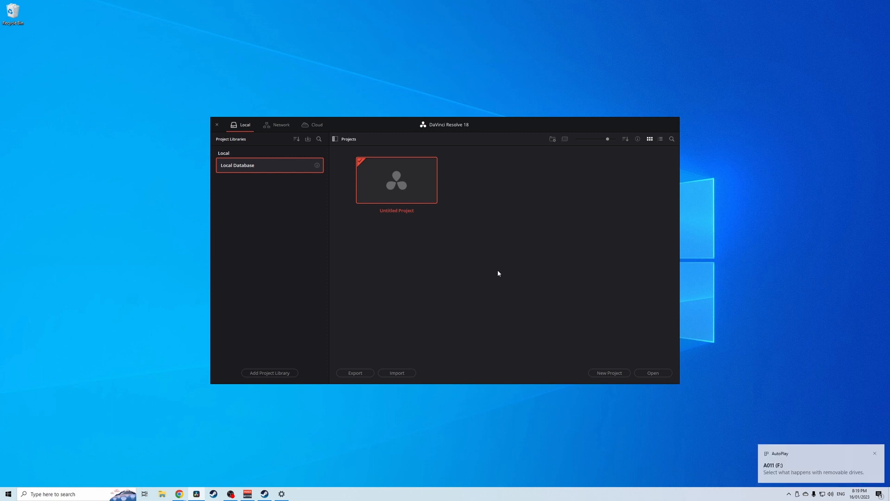
{"action": "mouse_move", "coordinate": [789, 470]}
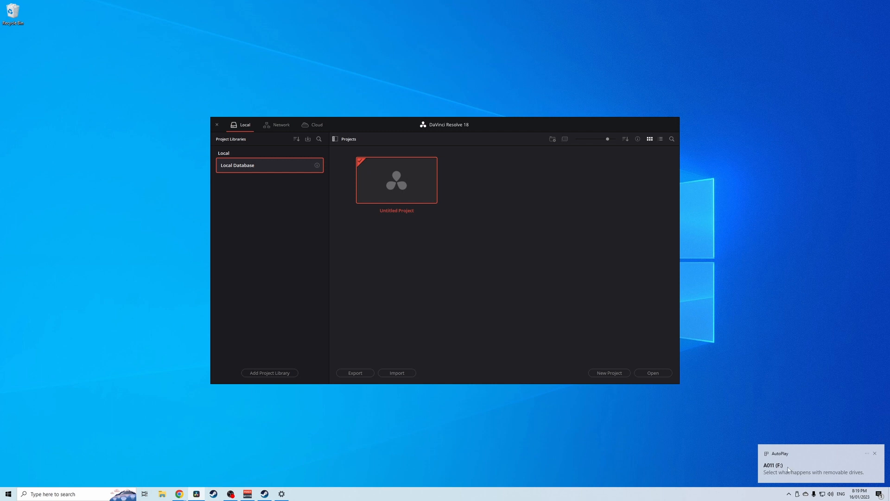
{"action": "mouse_move", "coordinate": [495, 308]}
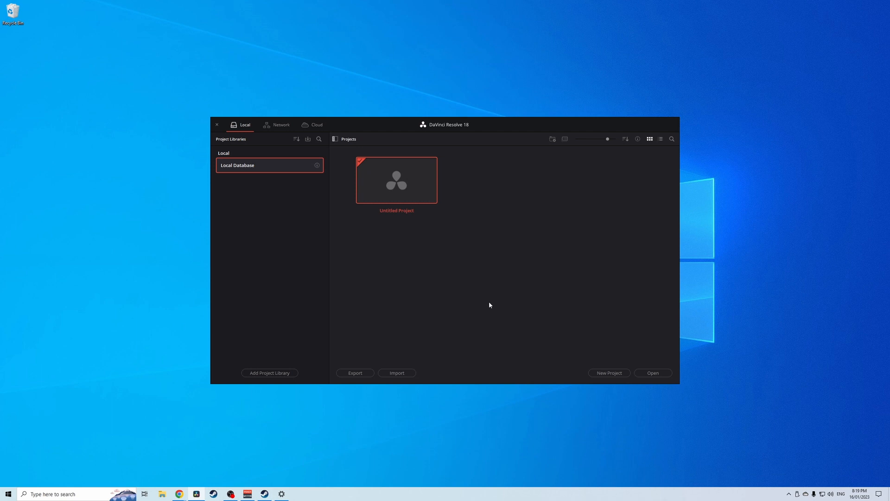
{"action": "mouse_move", "coordinate": [278, 373]}
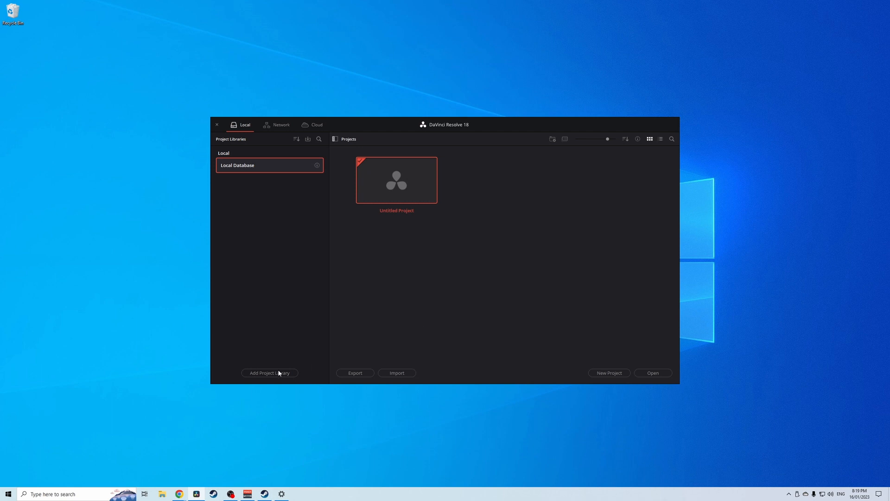
Step: In the Project Manager, start adding a project library to get the empty Add Project Library form
{"action": "left_click", "coordinate": [269, 373]}
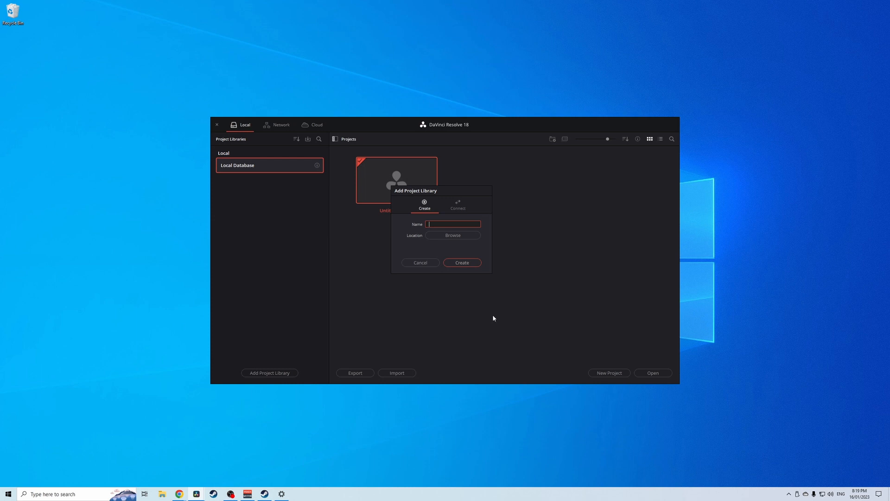
{"action": "mouse_move", "coordinate": [438, 208]}
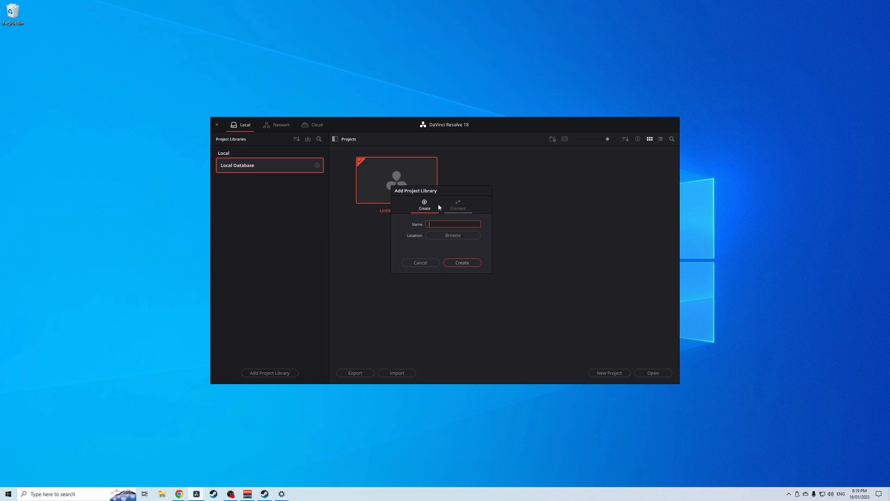
{"action": "mouse_move", "coordinate": [464, 206]}
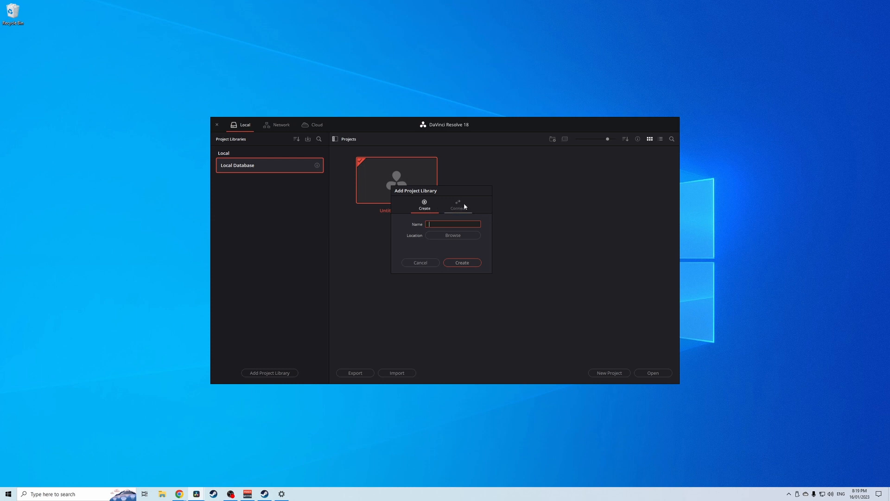
Step: Connect the 'subscribe' library from Projects on A011 (F:) and open its Test project
{"action": "left_click", "coordinate": [458, 205]}
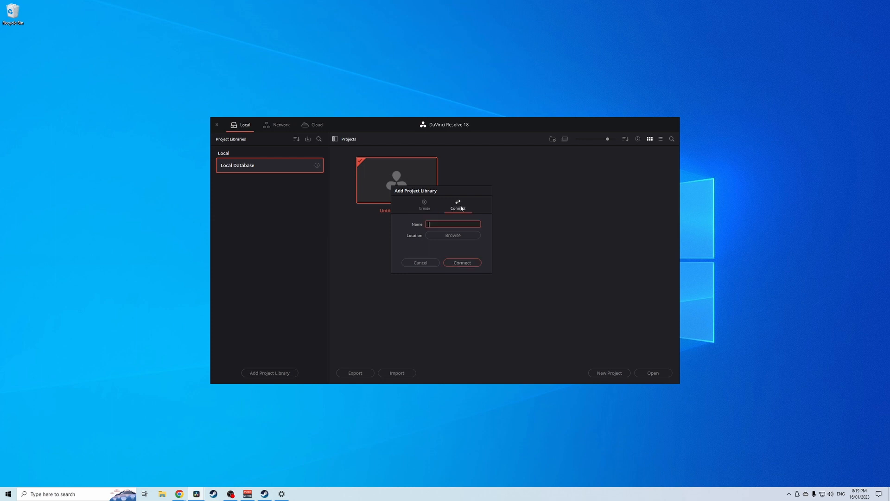
{"action": "type", "text": "a"}
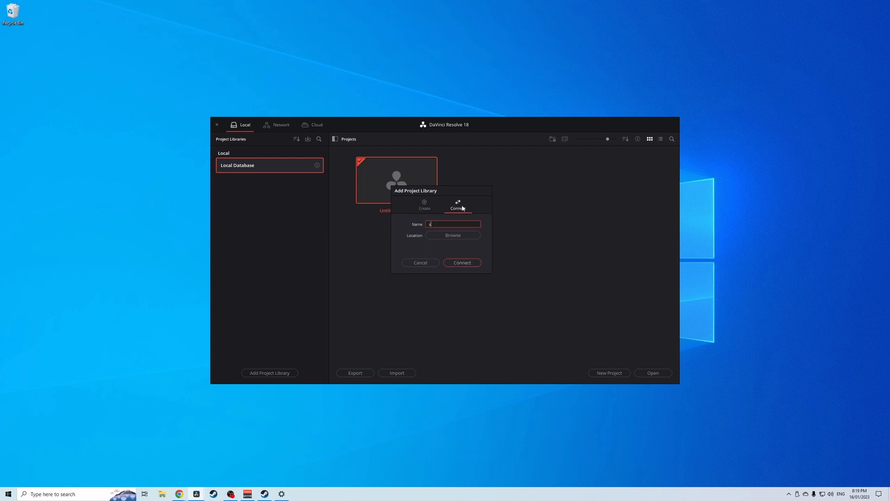
{"action": "type", "text": "subscri"}
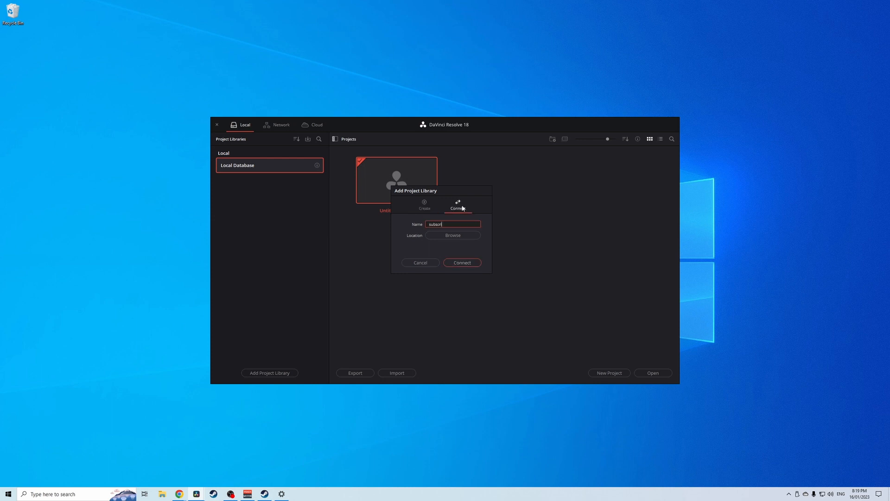
{"action": "type", "text": "be"}
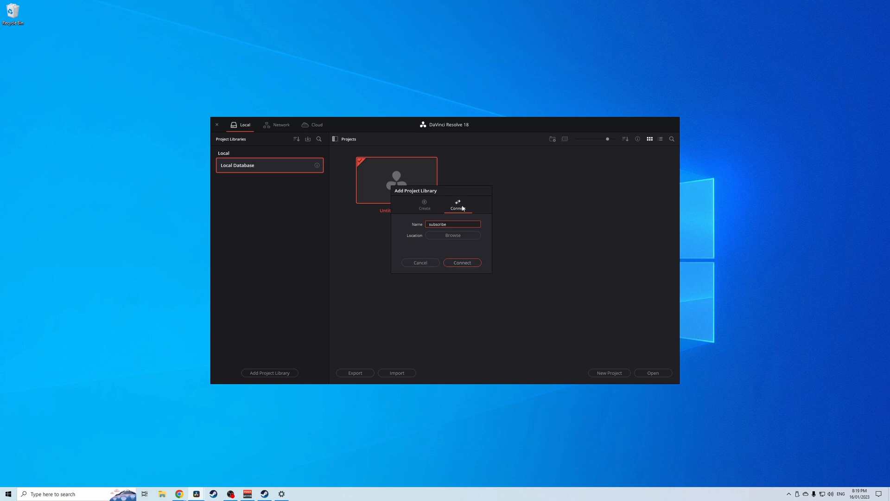
{"action": "left_click", "coordinate": [453, 235]}
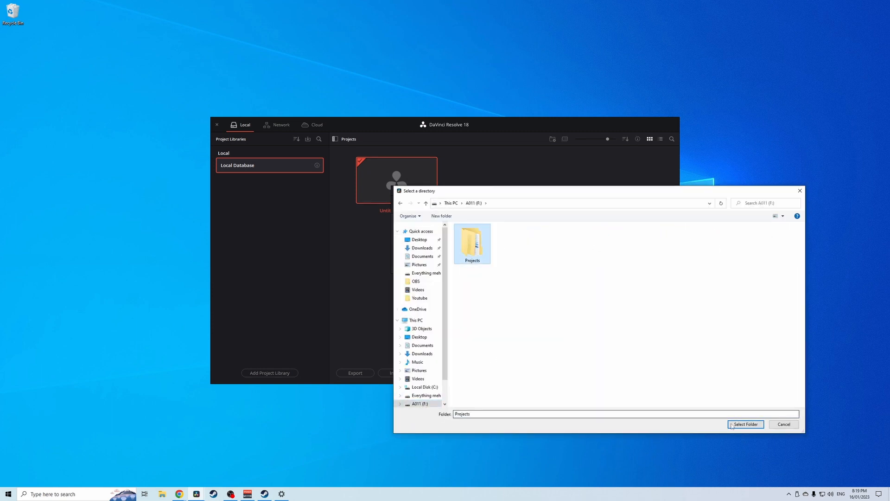
{"action": "left_click", "coordinate": [746, 423]}
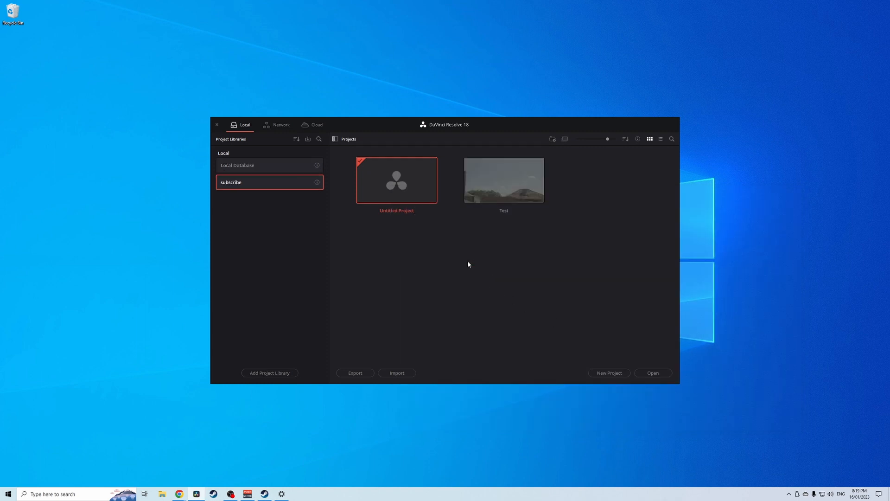
{"action": "double_click", "coordinate": [503, 180]}
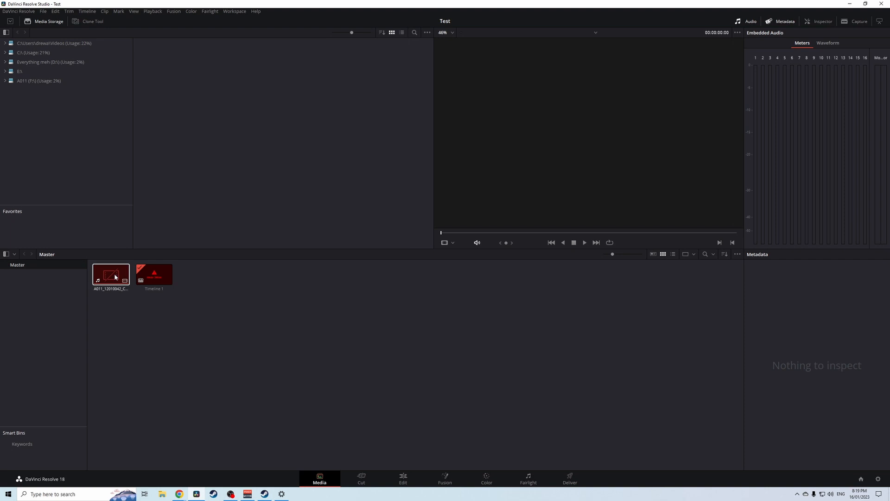
Step: Relink the offline clip A011_12010042_C013.mov to the A011 (F:) drive
{"action": "left_click", "coordinate": [111, 274]}
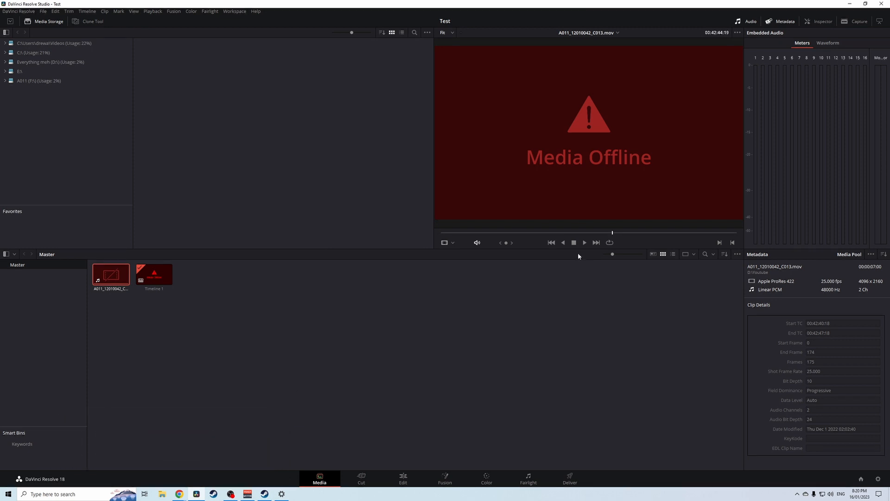
{"action": "mouse_move", "coordinate": [247, 298]}
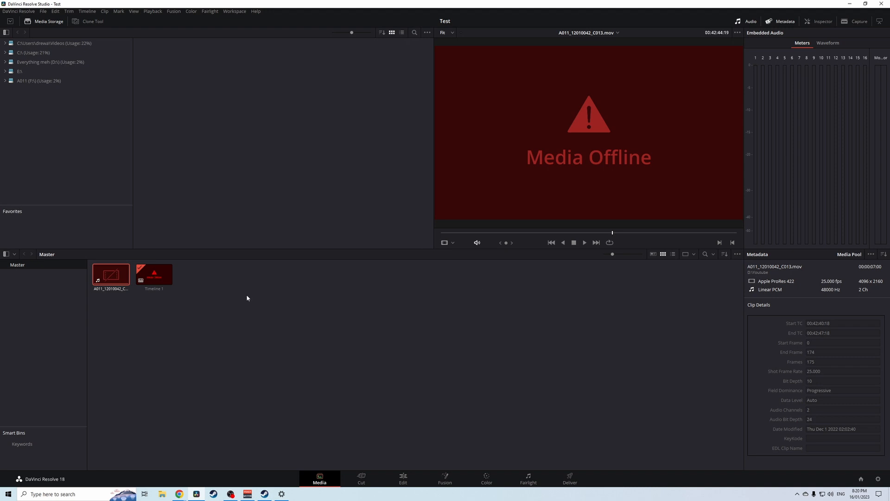
{"action": "right_click", "coordinate": [111, 274]}
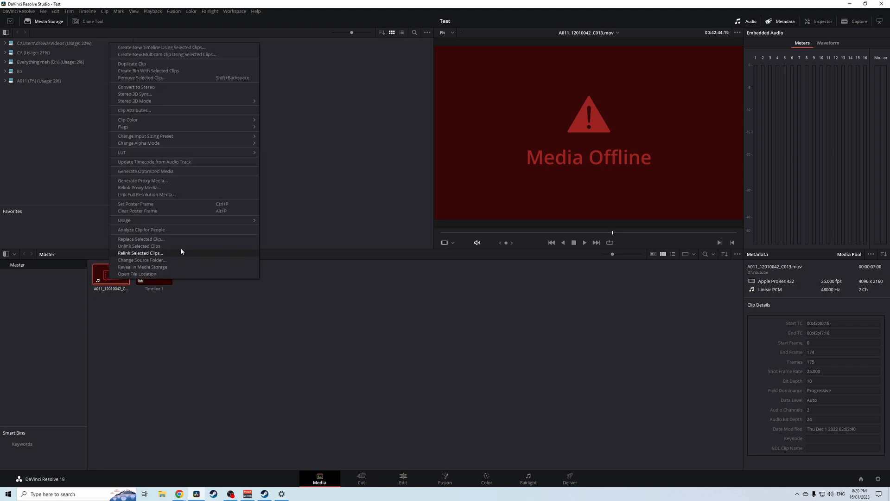
{"action": "left_click", "coordinate": [142, 260]}
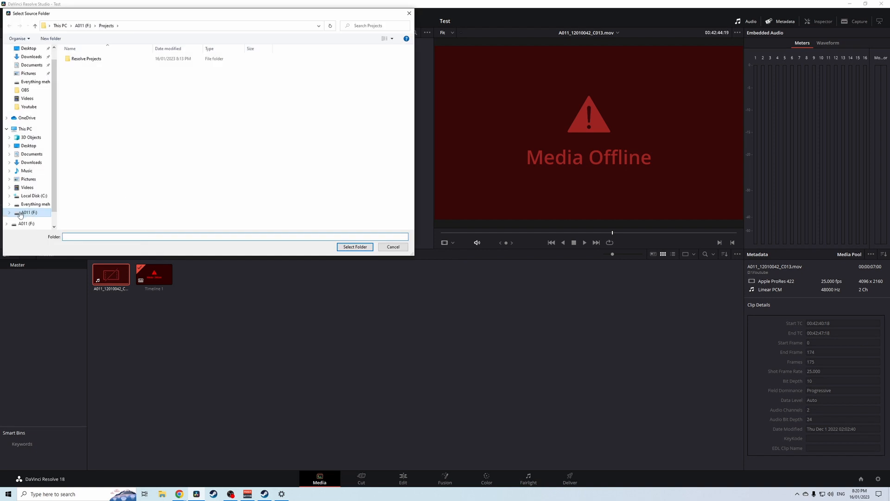
{"action": "left_click", "coordinate": [28, 212]}
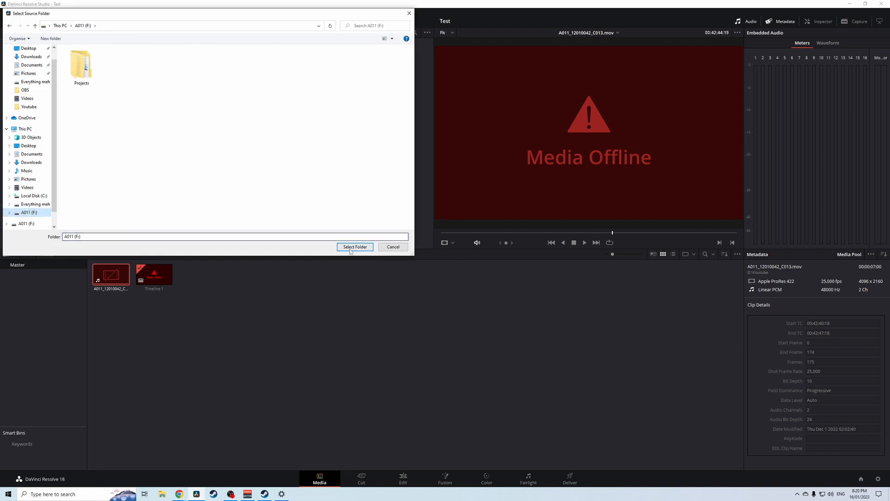
{"action": "left_click", "coordinate": [355, 247]}
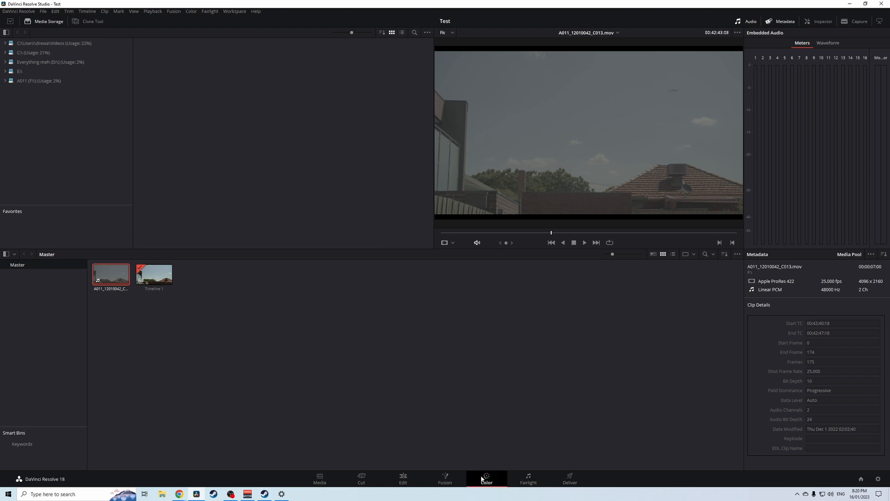
Step: On the Color page, add a serial node and desaturate the clip to black and white
{"action": "left_click", "coordinate": [486, 478]}
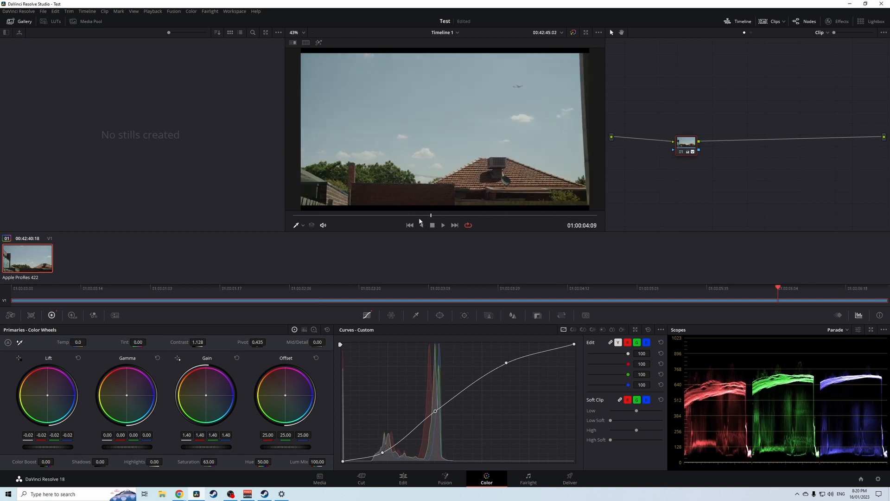
{"action": "right_click", "coordinate": [687, 141]}
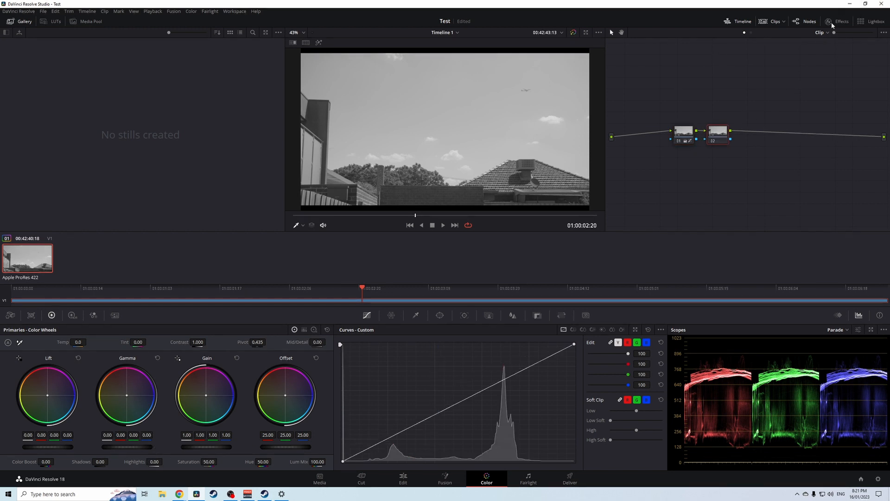
Step: Apply Film Grain to node 02 and adjust its Opacity, Texture, Grain Size and Strength
{"action": "left_click", "coordinate": [840, 20]}
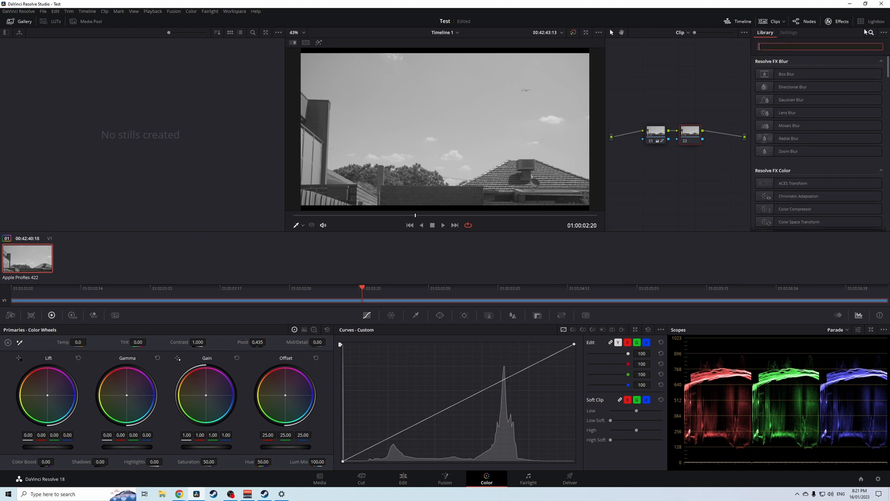
{"action": "type", "text": "grain"}
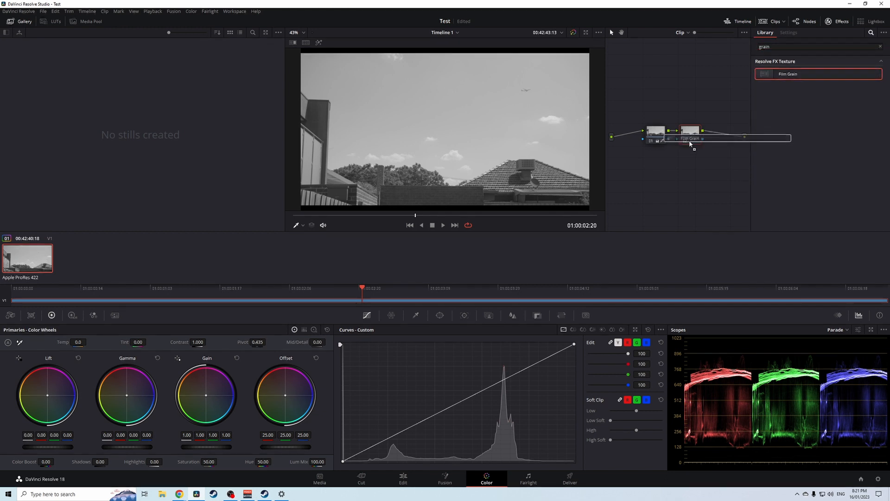
{"action": "left_click", "coordinate": [830, 71]}
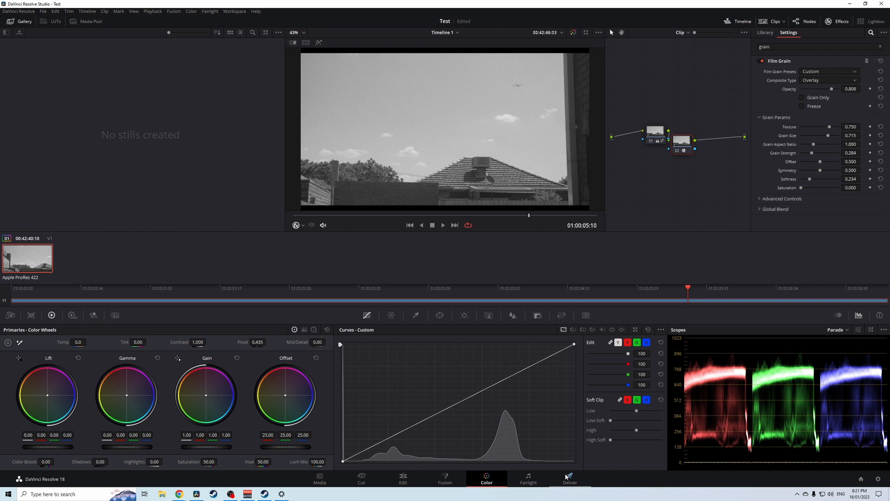
Step: Switch to the Deliver page showing the H.264 QuickTime render settings
{"action": "left_click", "coordinate": [569, 480]}
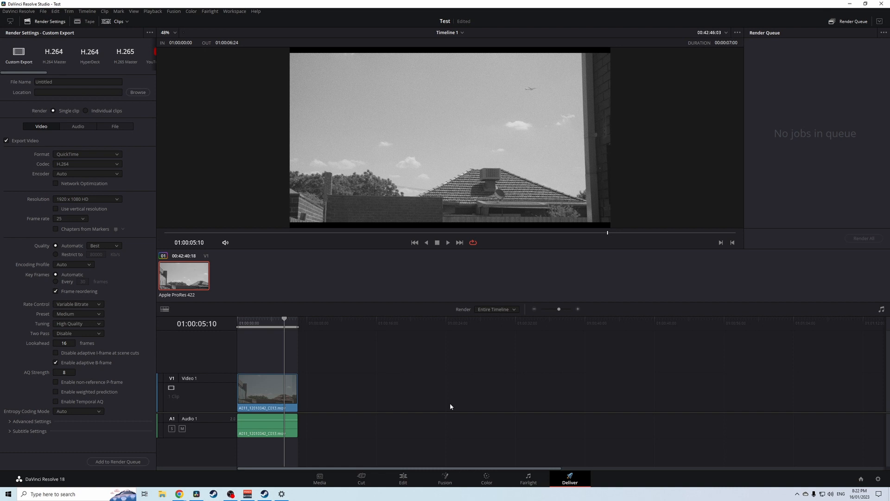
{"action": "mouse_move", "coordinate": [325, 491]}
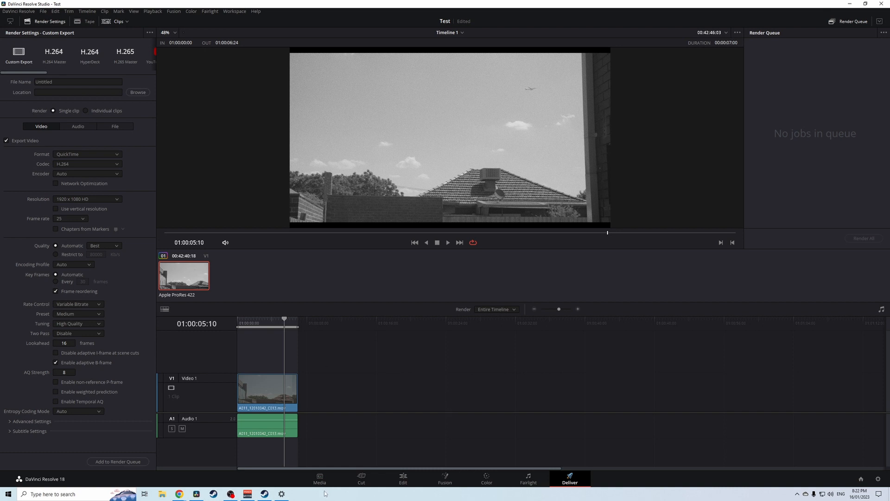
Step: Go back to the Media page with the A011 clip and Timeline 1 in the media pool
{"action": "left_click", "coordinate": [319, 479]}
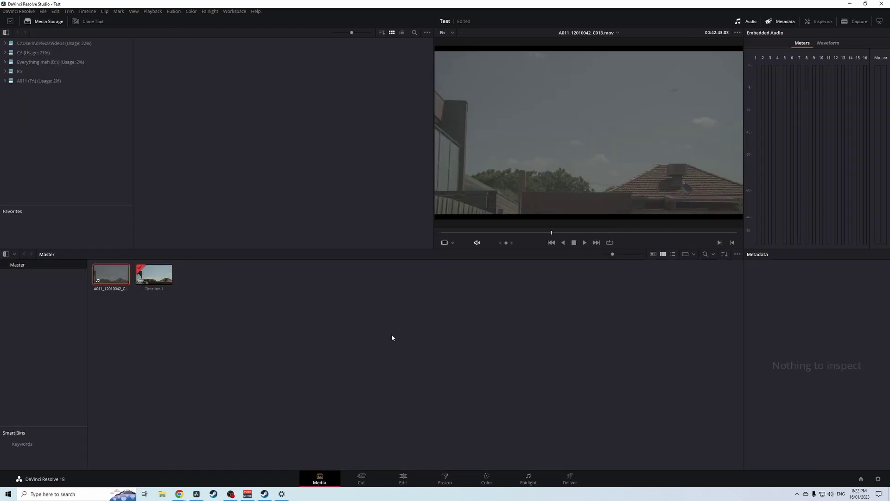
{"action": "mouse_move", "coordinate": [406, 341]}
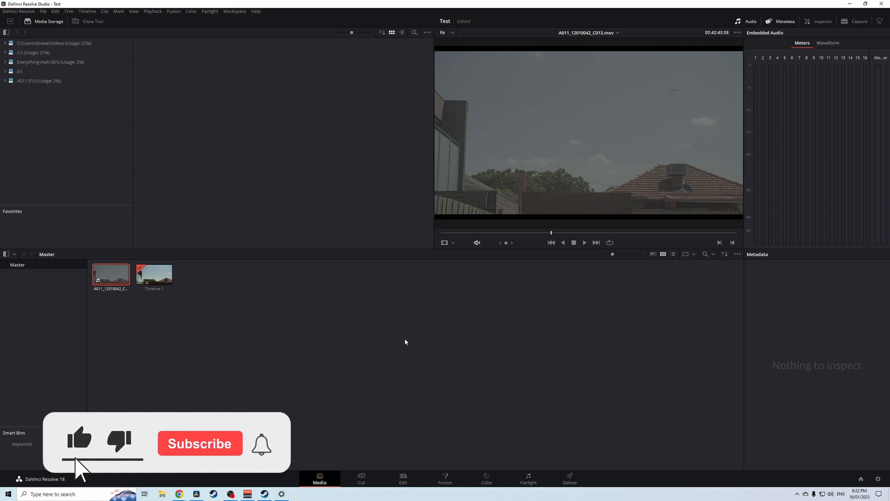
{"action": "left_click", "coordinate": [199, 443]}
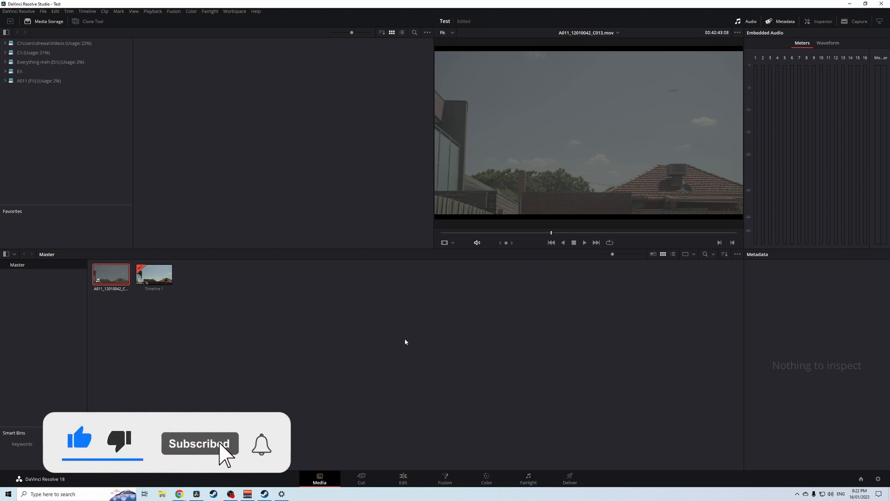